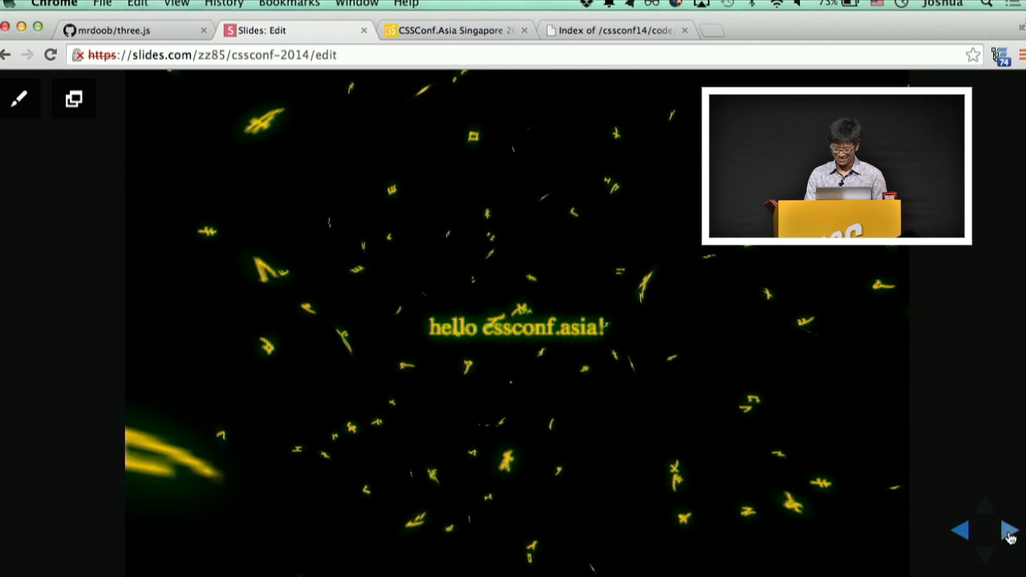
Step: Advance from the title slide through the agenda to the 'three.js !?' slide
{"action": "left_click", "coordinate": [1014, 536]}
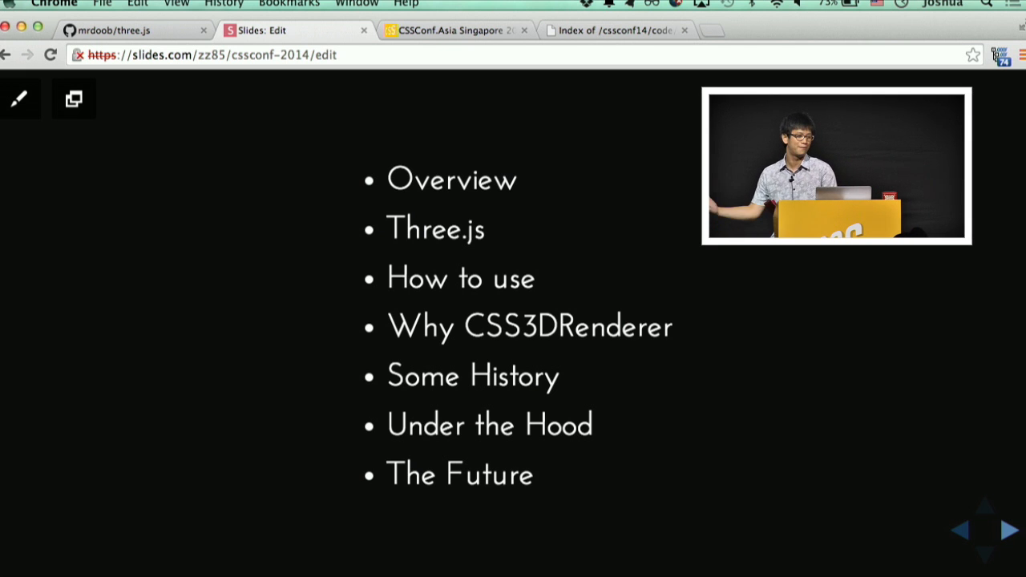
{"action": "left_click", "coordinate": [1007, 530]}
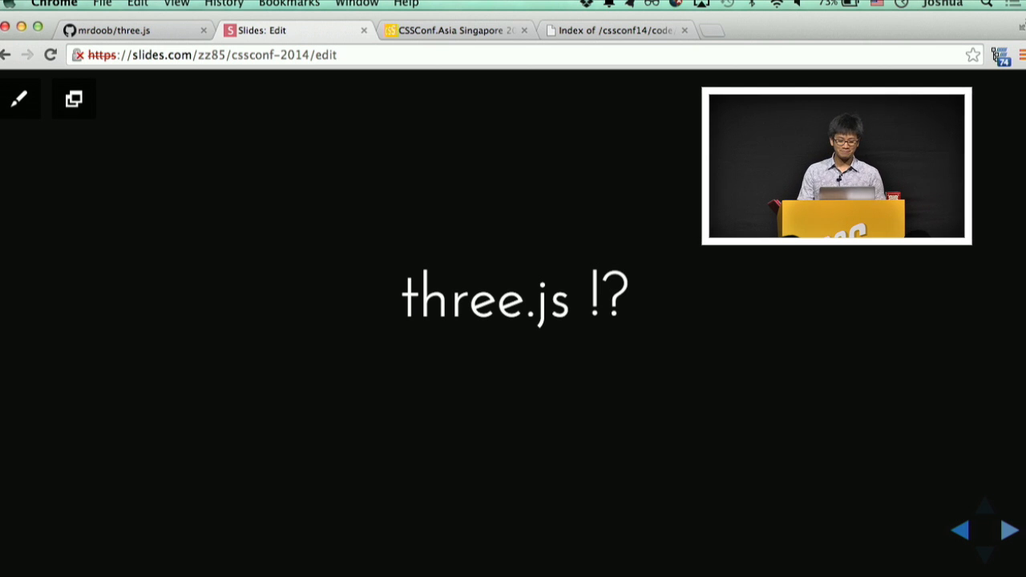
Step: Step past the three.js GitHub repository slide to the slide with the small tilted card
{"action": "left_click", "coordinate": [1007, 529]}
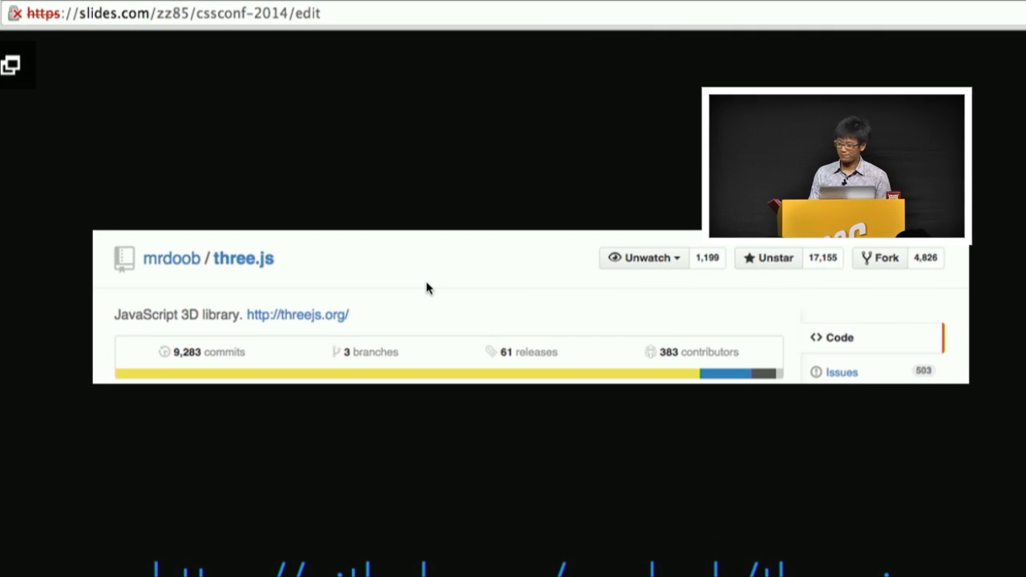
{"action": "mouse_move", "coordinate": [794, 355]}
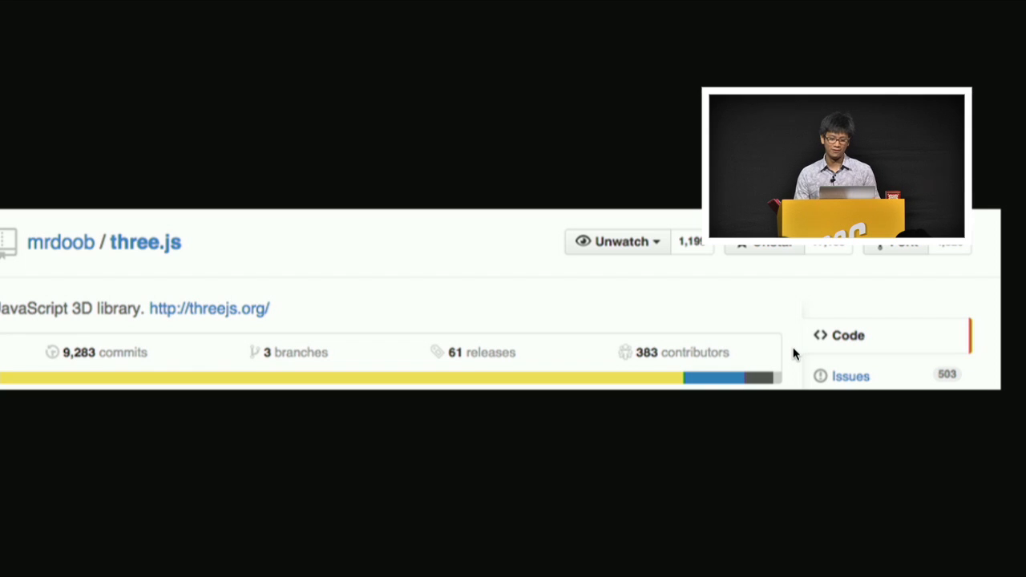
{"action": "left_click", "coordinate": [288, 30]}
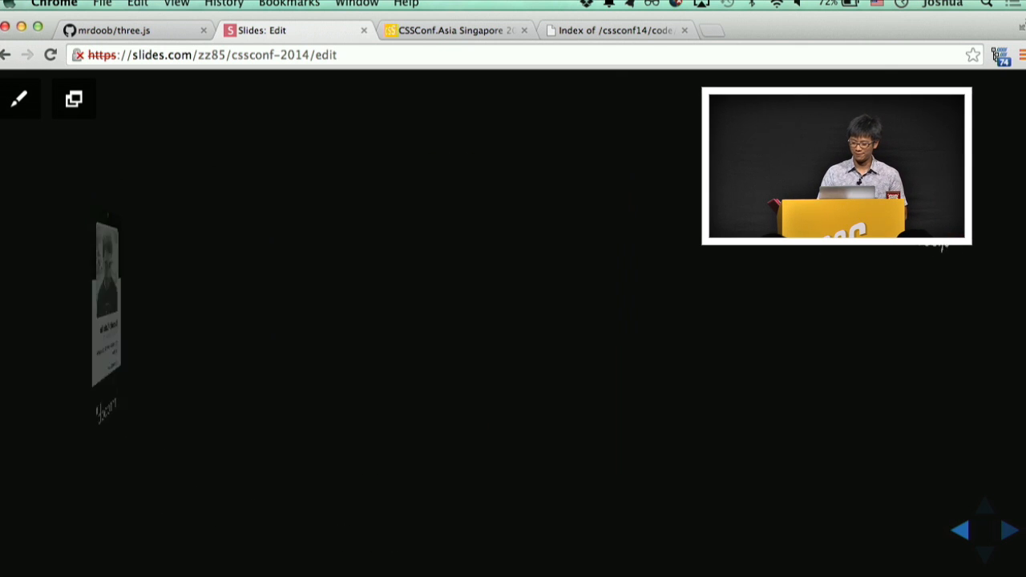
{"action": "left_click", "coordinate": [1007, 529]}
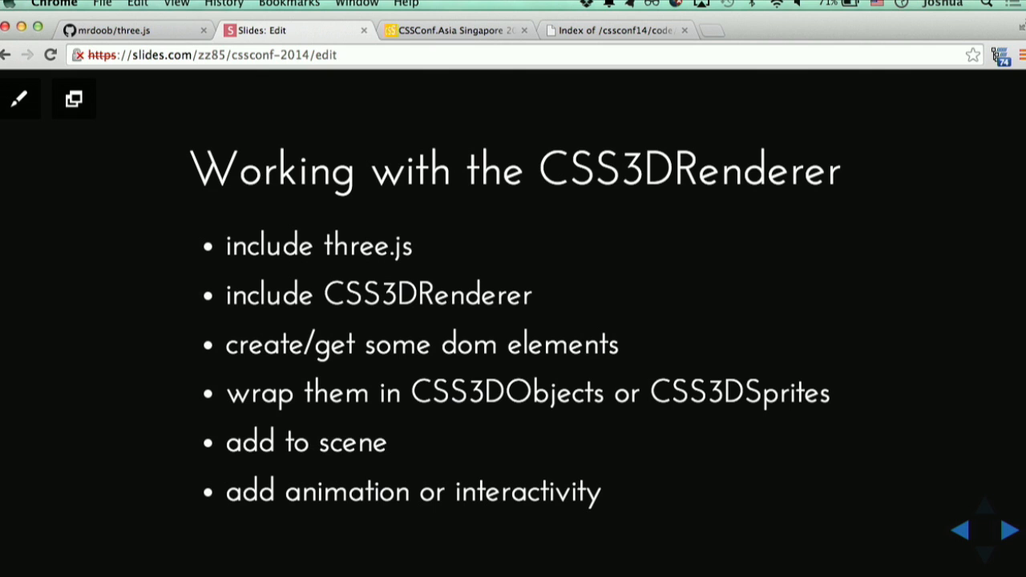
{"action": "mouse_move", "coordinate": [704, 293]}
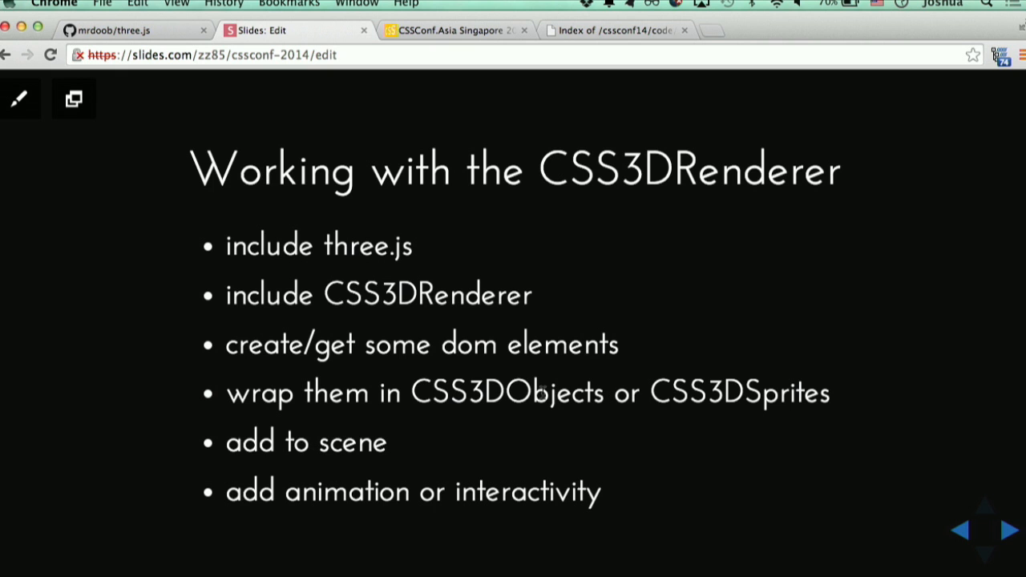
{"action": "left_click", "coordinate": [613, 31]}
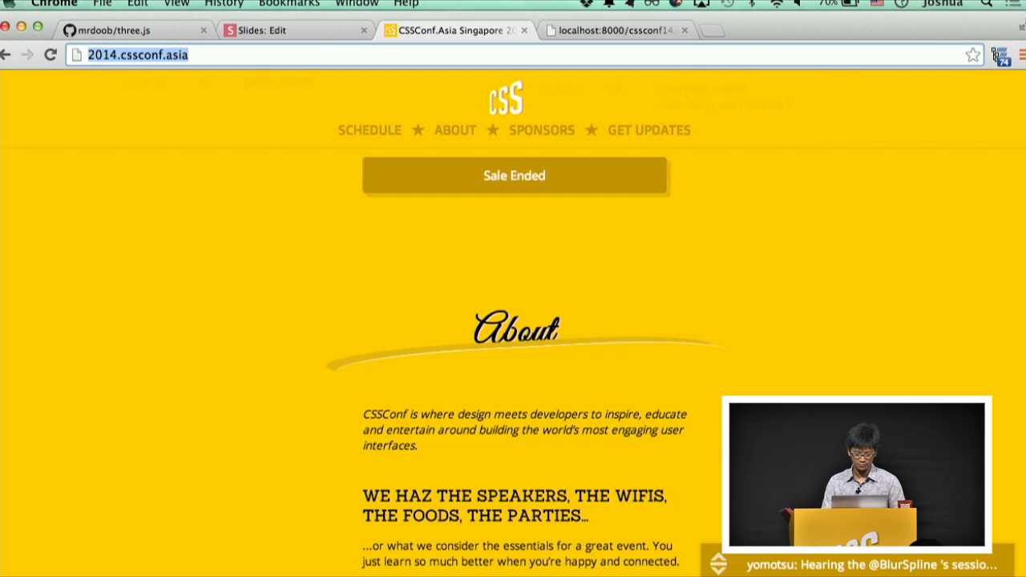
{"action": "left_click", "coordinate": [289, 29]}
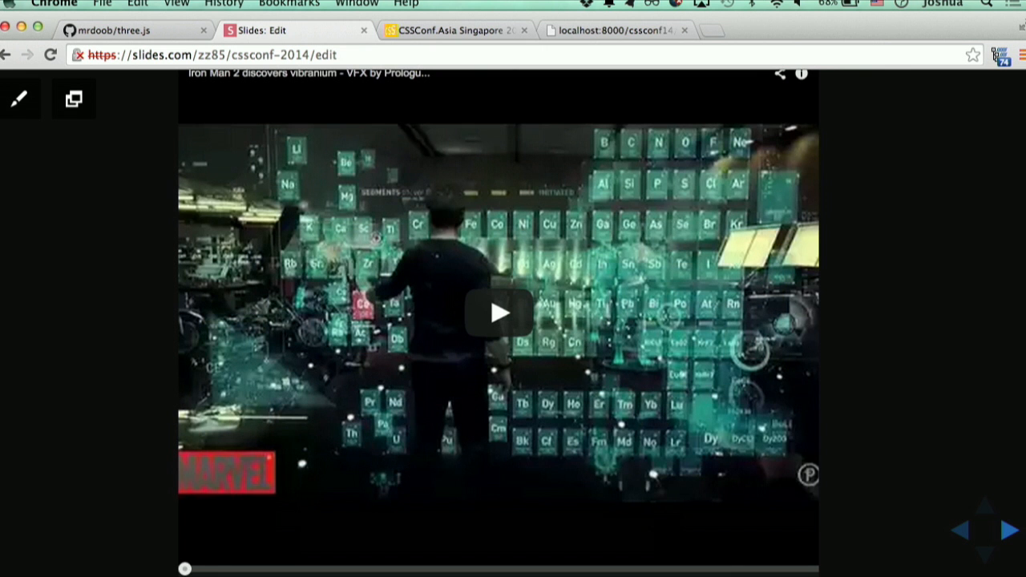
Step: Follow the slide's demo link to run css3d_periodictable.html in a new tab
{"action": "left_click", "coordinate": [497, 312]}
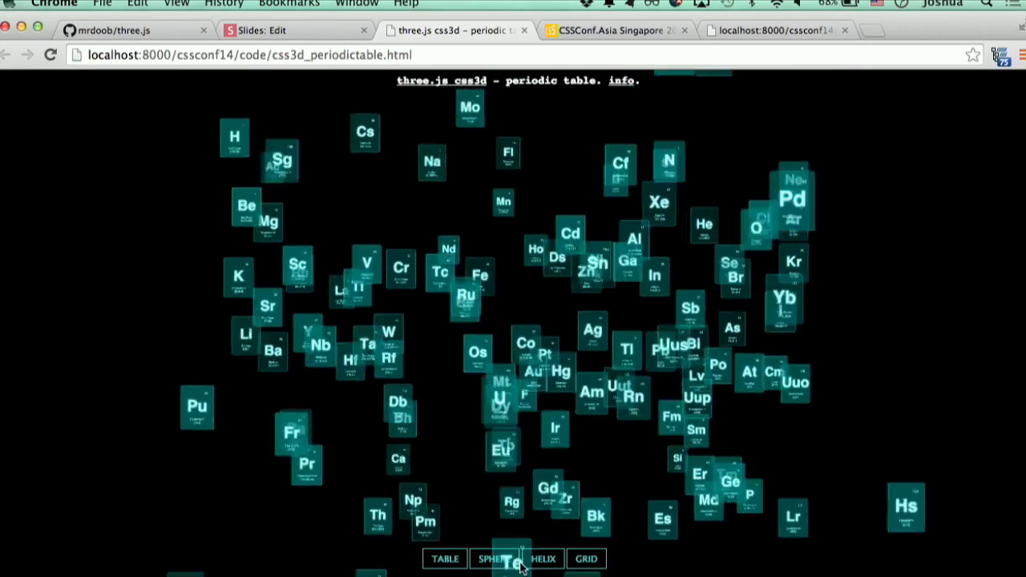
Step: Cycle the periodic table demo through table, sphere and back to table layouts, then return to the deck
{"action": "left_click", "coordinate": [446, 558]}
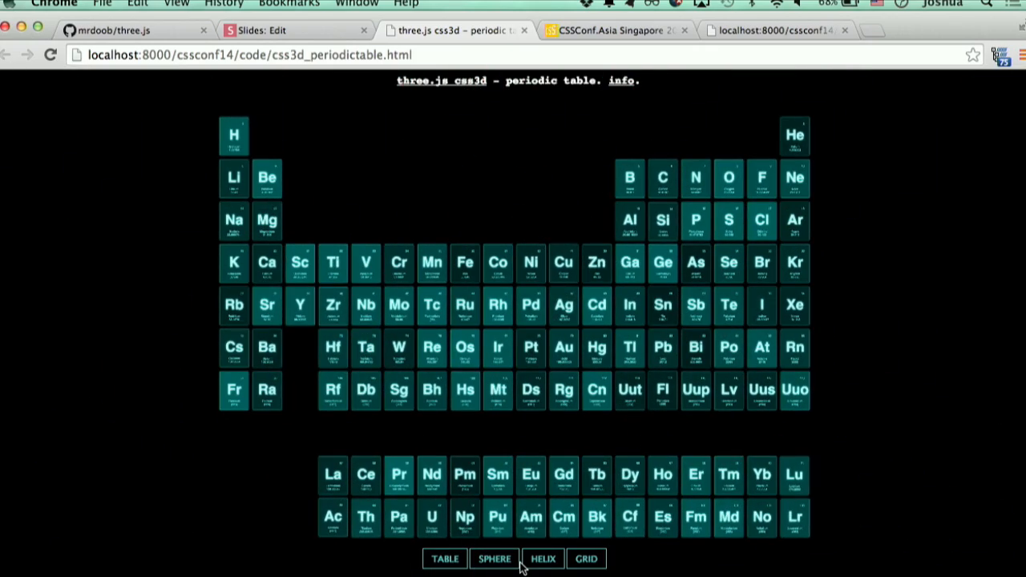
{"action": "left_click", "coordinate": [494, 558]}
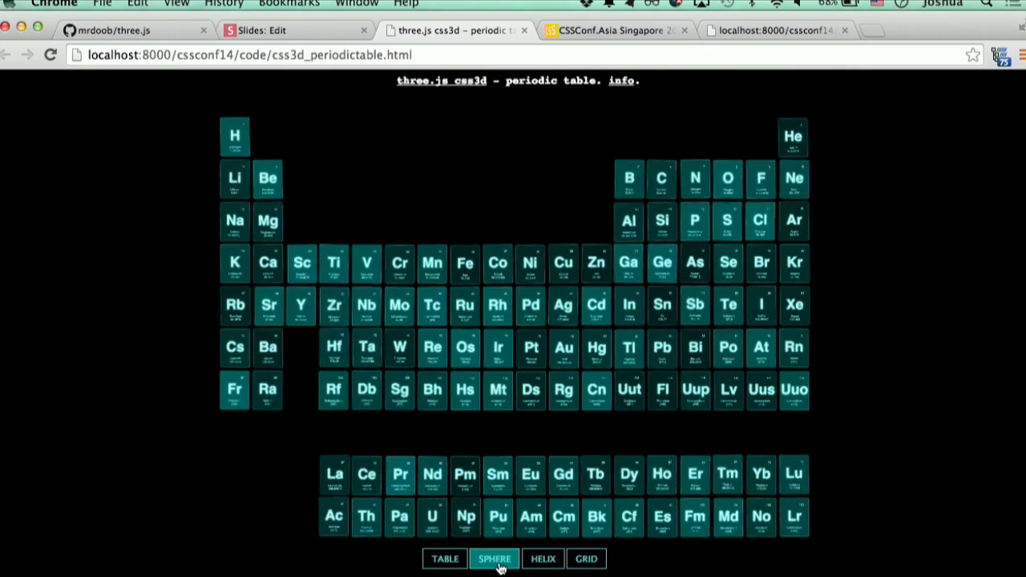
{"action": "left_click", "coordinate": [494, 558]}
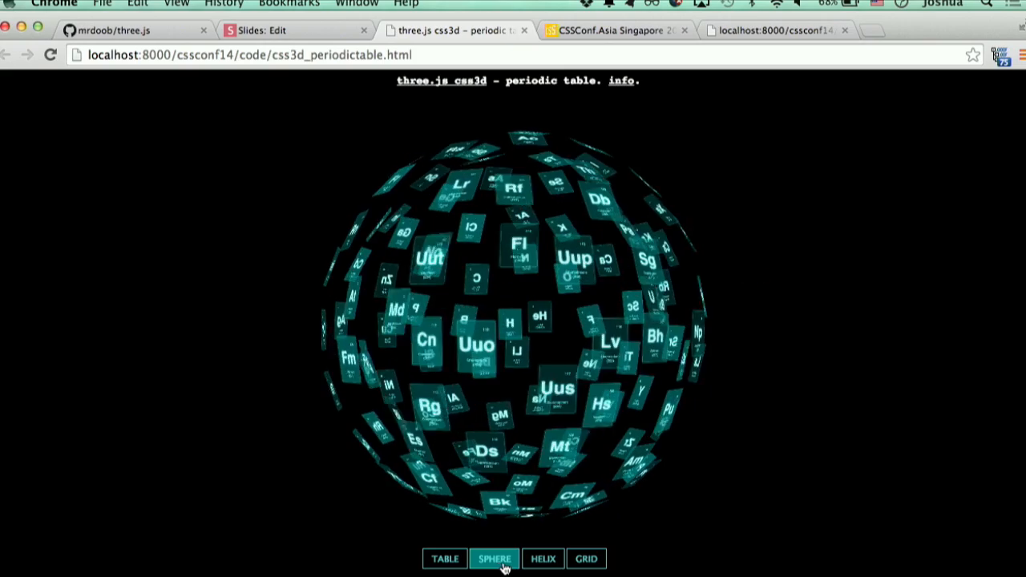
{"action": "left_click", "coordinate": [585, 558]}
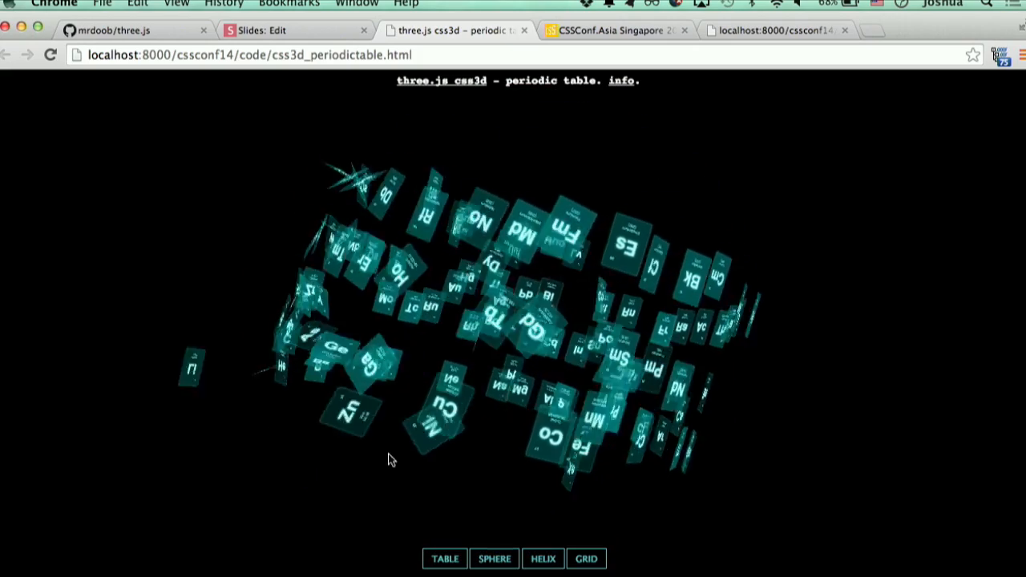
{"action": "left_click", "coordinate": [542, 558]}
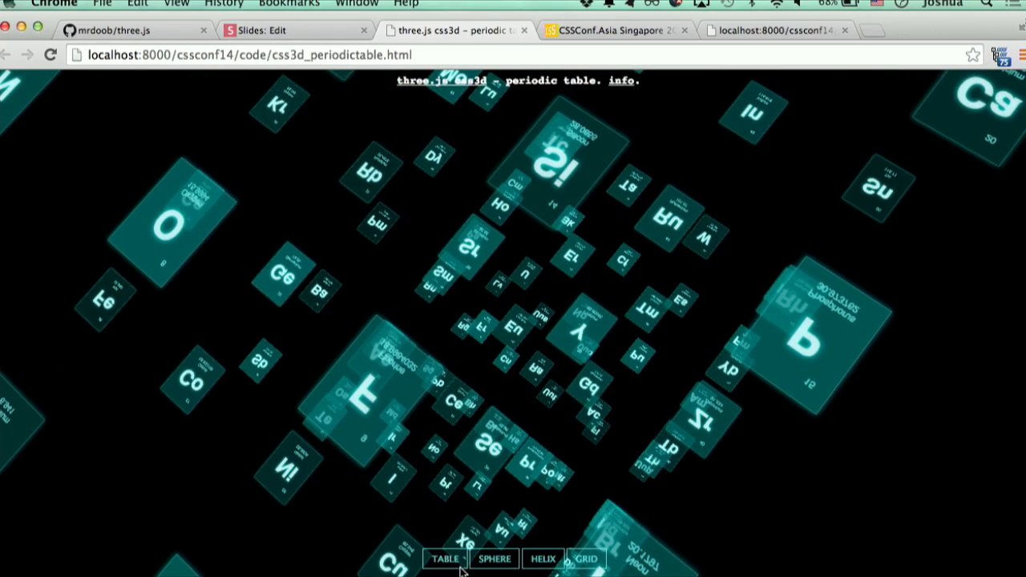
{"action": "left_click", "coordinate": [445, 559]}
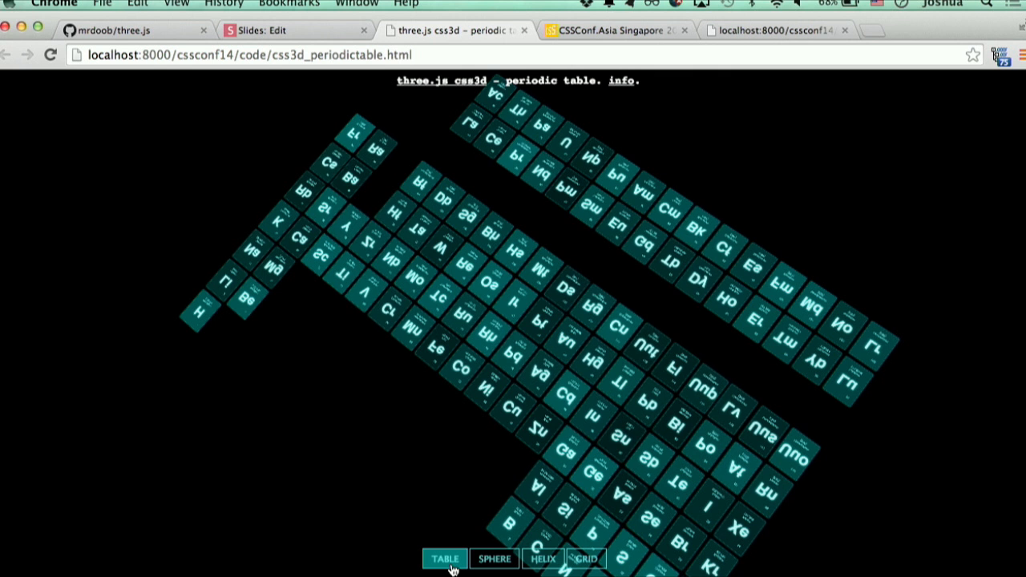
{"action": "mouse_move", "coordinate": [459, 510]}
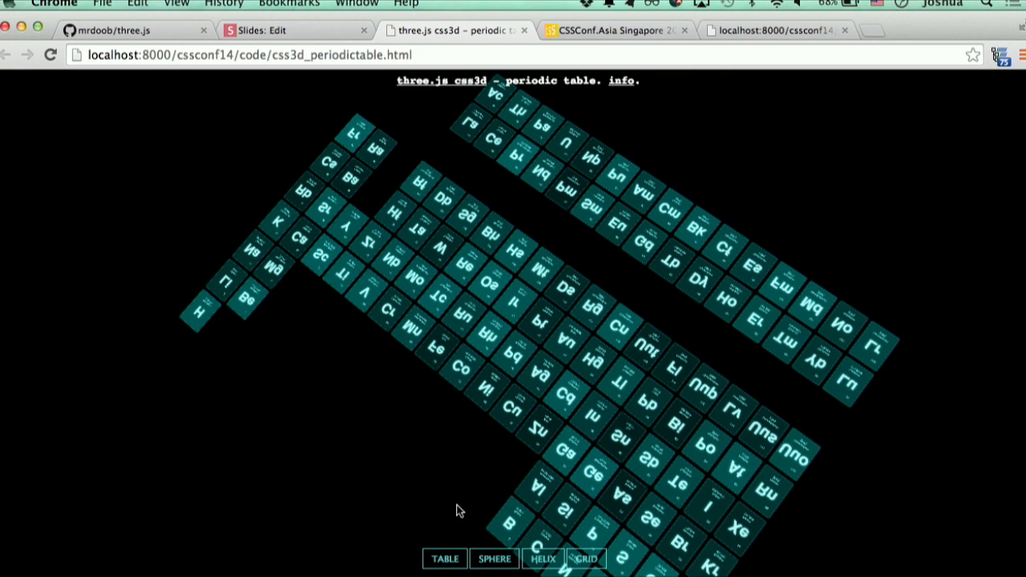
{"action": "left_click", "coordinate": [295, 29]}
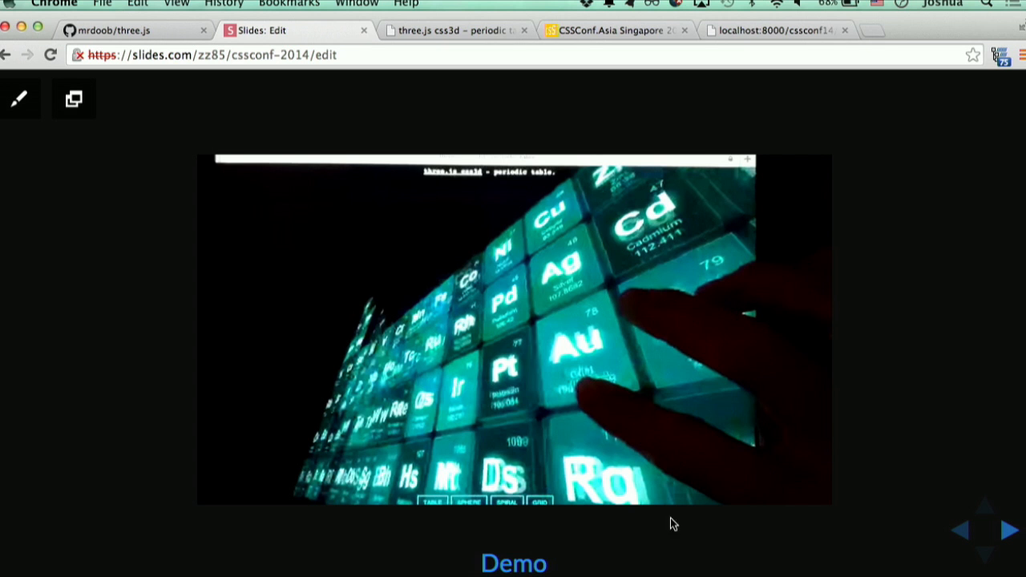
{"action": "mouse_move", "coordinate": [917, 421]}
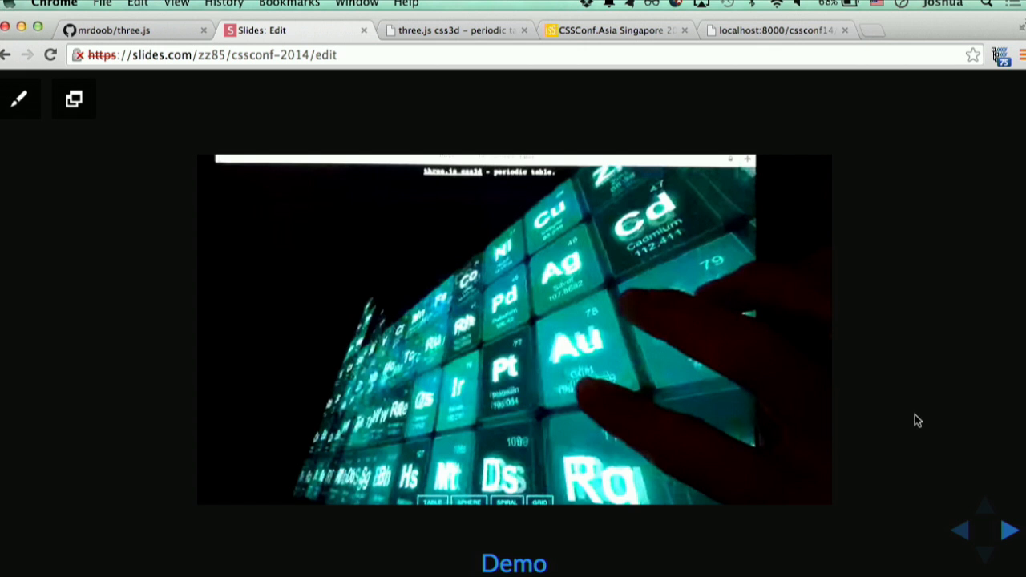
{"action": "mouse_move", "coordinate": [917, 427]}
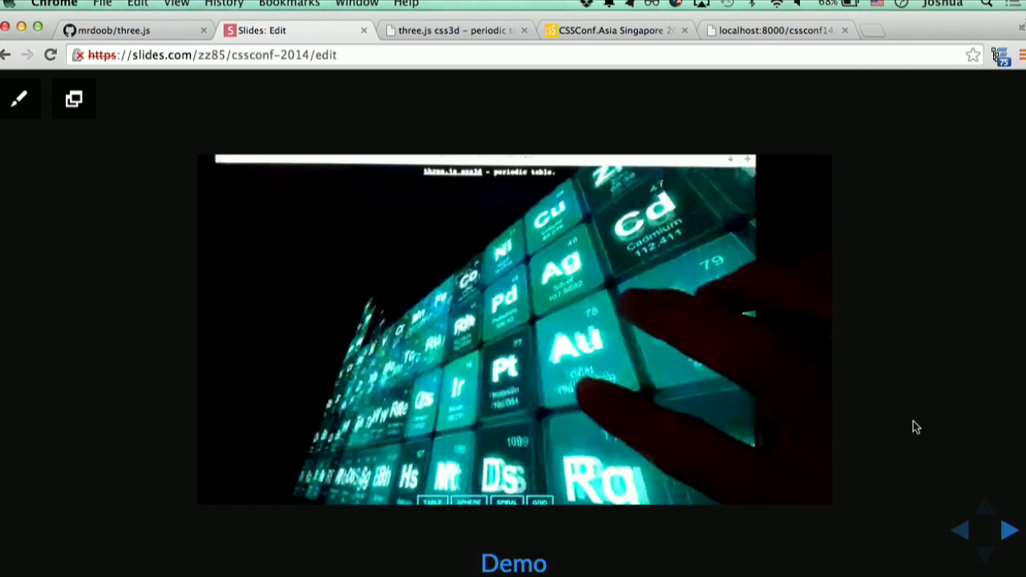
{"action": "mouse_move", "coordinate": [930, 401]}
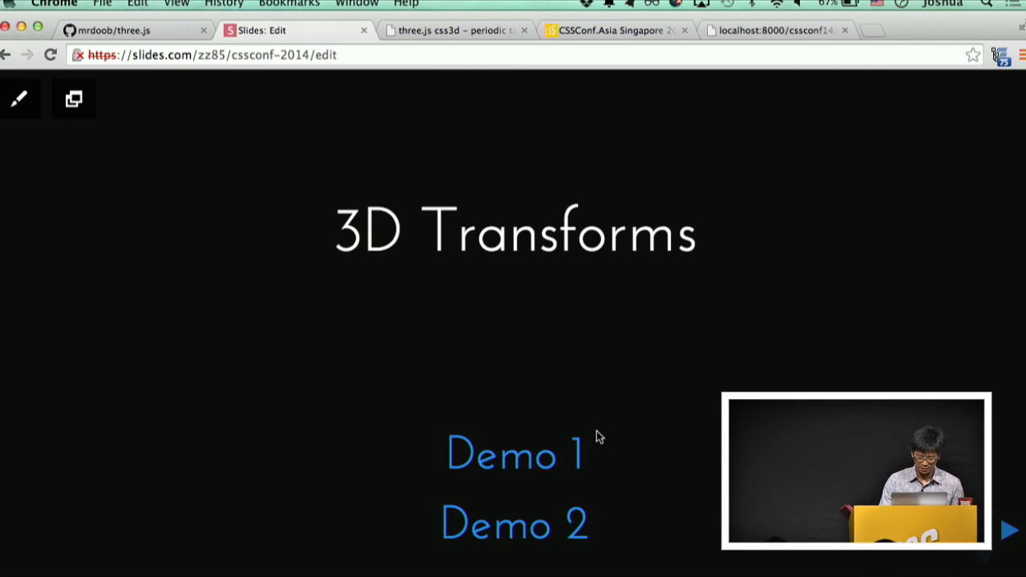
Step: Run Demo 1, look around the lakeside panorama, then bring up DevTools on transform.html
{"action": "left_click", "coordinate": [514, 456]}
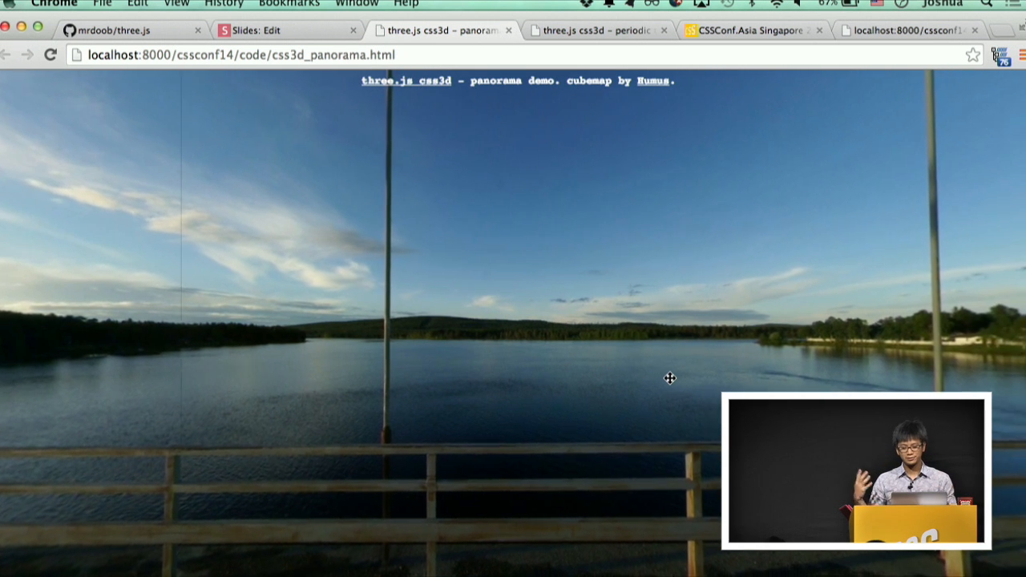
{"action": "left_click_drag", "start_coordinate": [671, 378], "coordinate": [267, 191]}
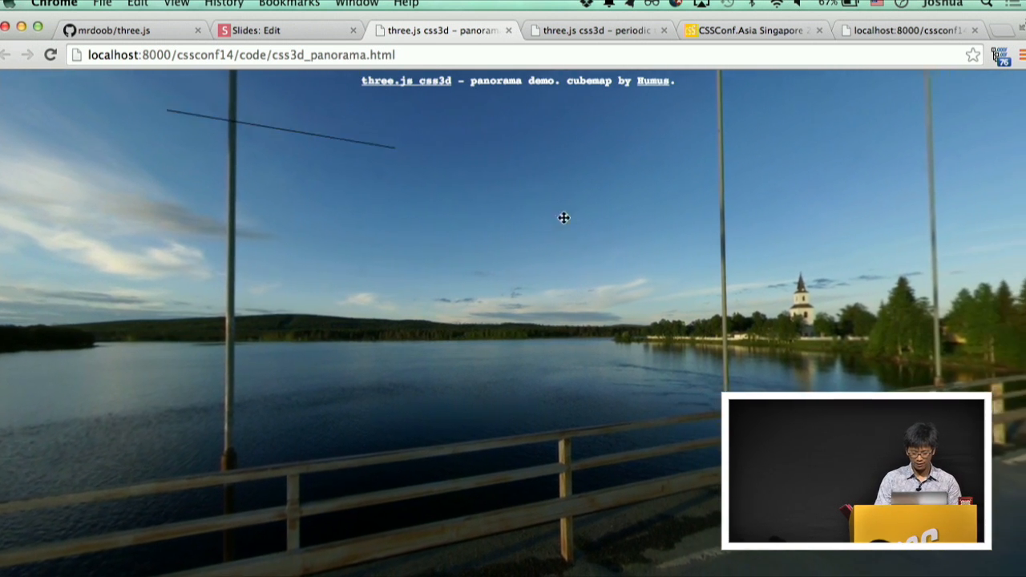
{"action": "key", "text": "F12"}
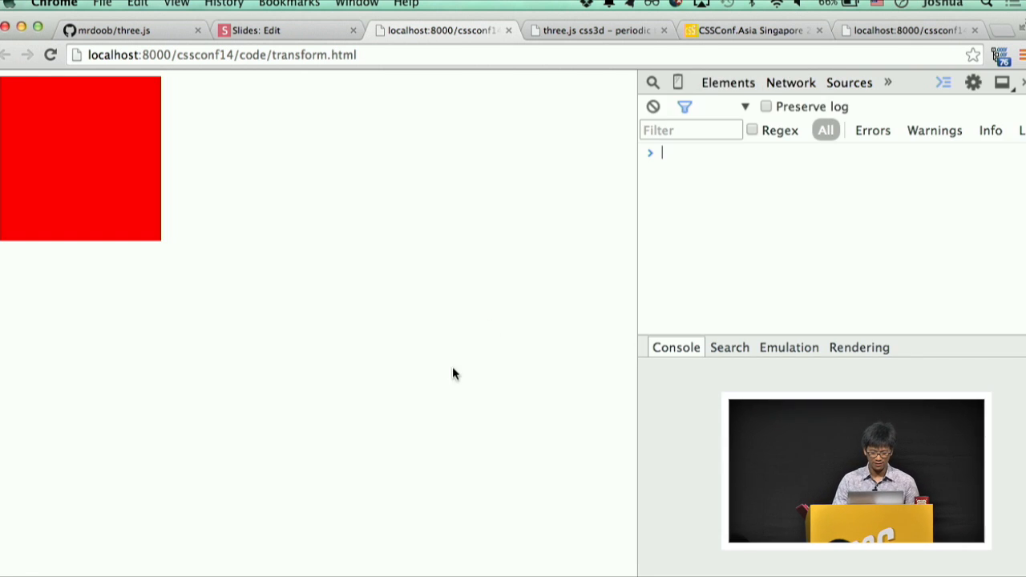
Step: Inspect the red square's div in the Elements panel to see its inline width, height and background
{"action": "left_click", "coordinate": [728, 83]}
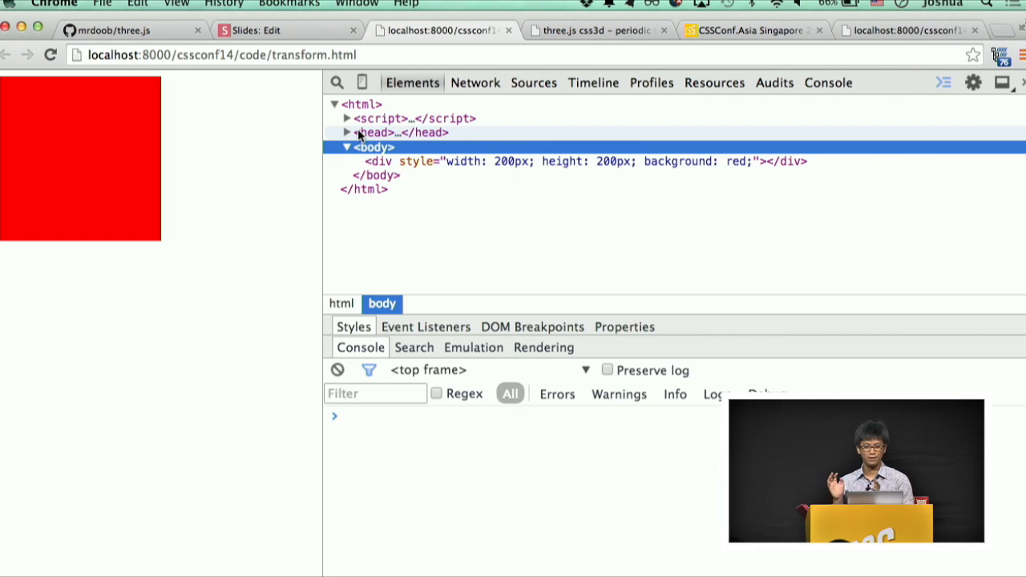
{"action": "left_click", "coordinate": [393, 119]}
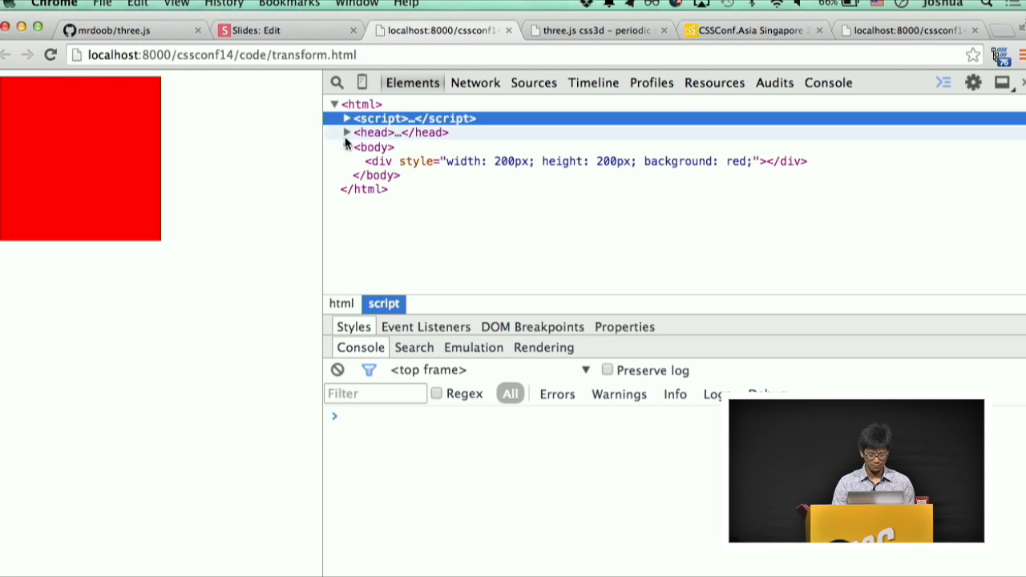
{"action": "left_click", "coordinate": [585, 160]}
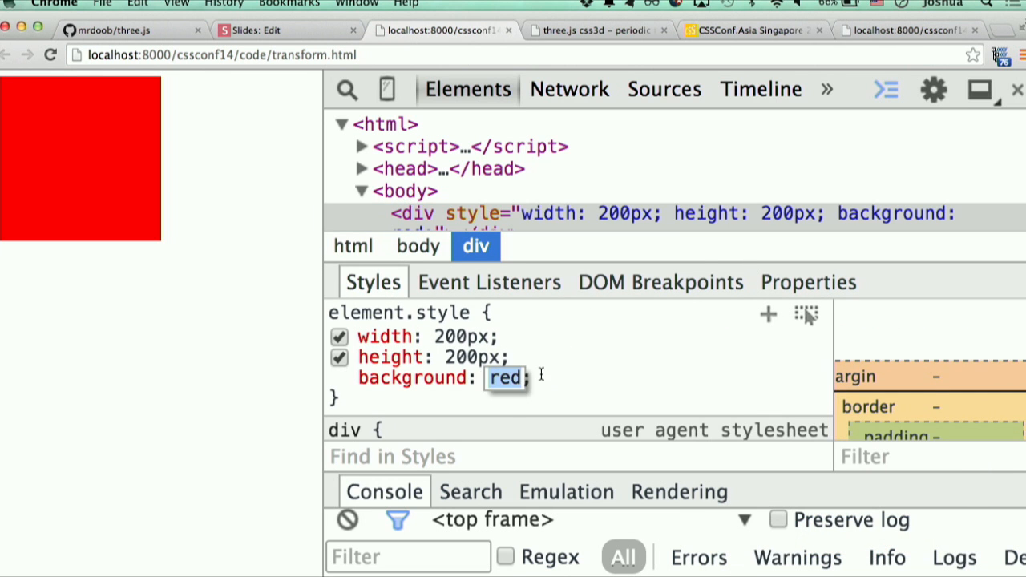
Step: Give the div transform: scaleX(2) and a transition of all ease-in so it stretches horizontally
{"action": "type", "text": "transform: scale;"}
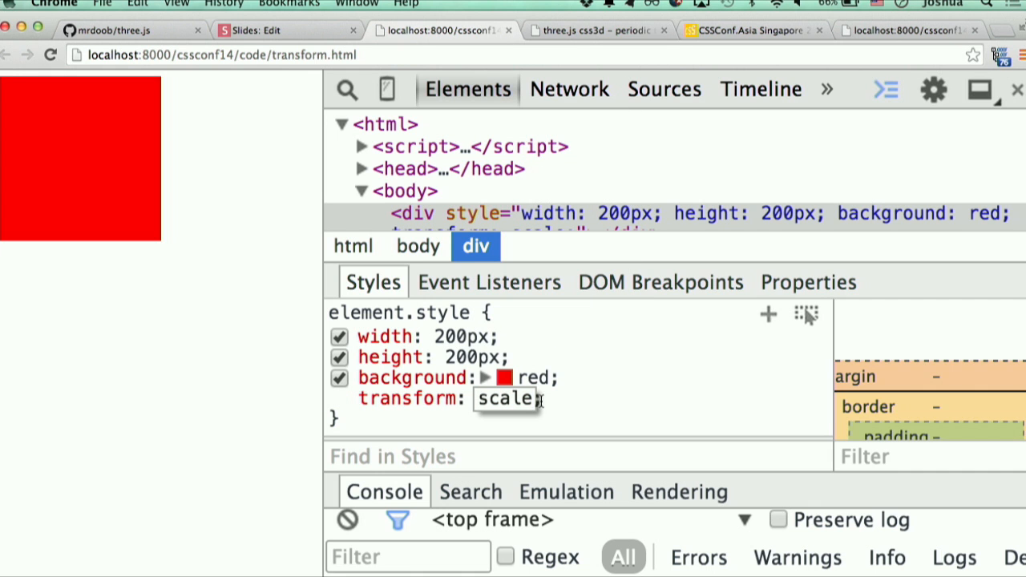
{"action": "type", "text": "("}
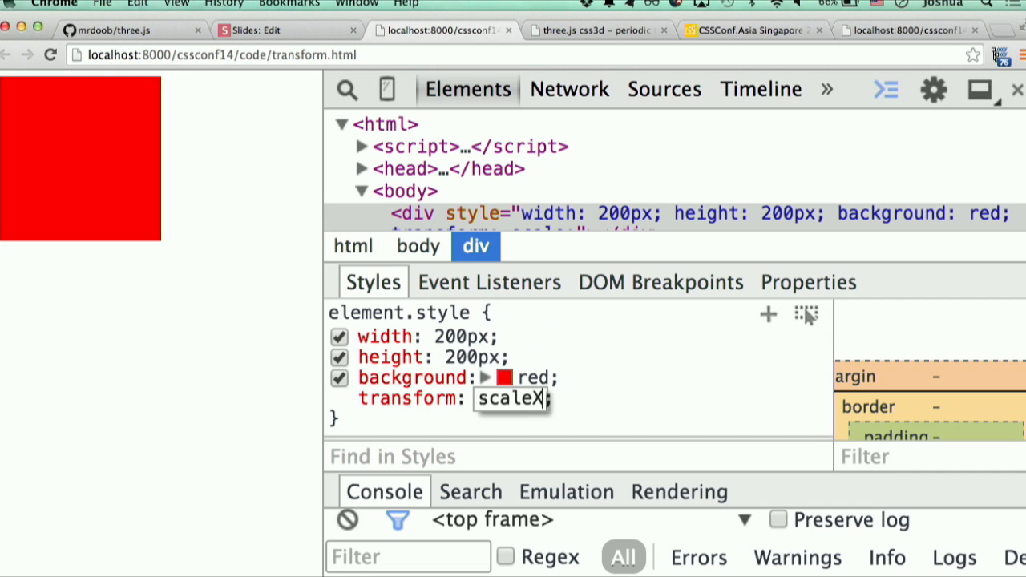
{"action": "type", "text": "(2)"}
{"action": "type", "text": "transition"}
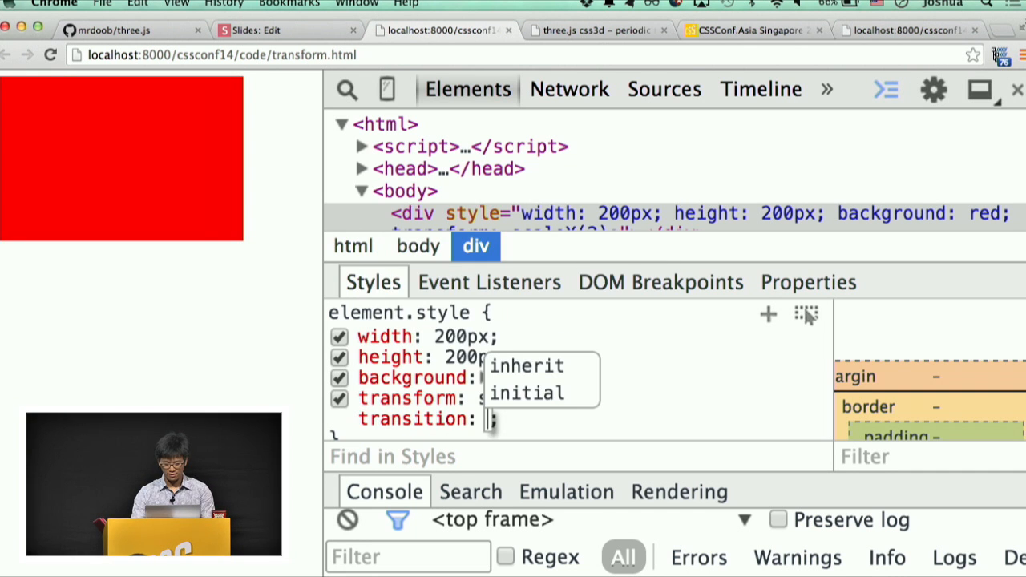
{"action": "type", "text": "all"}
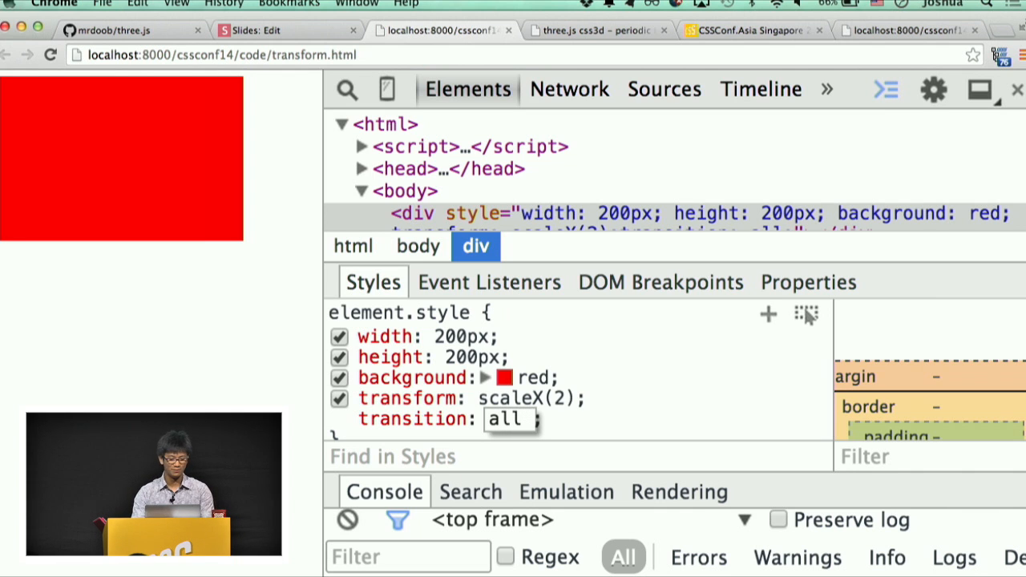
{"action": "type", "text": "1s"}
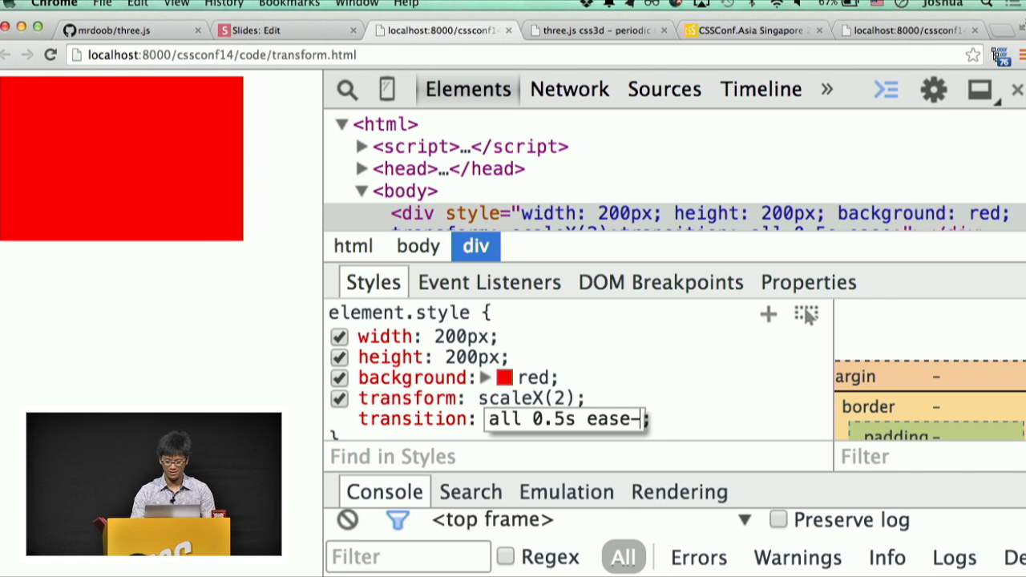
{"action": "type", "text": "in"}
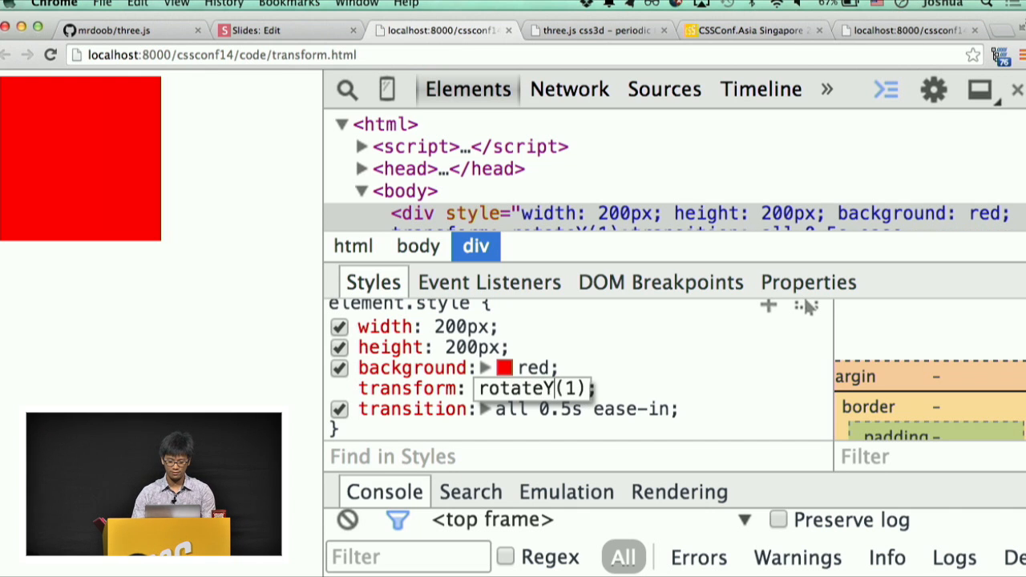
Step: Change the div's transform to a rotate, trying rotateZ and ending at rotateX(40deg)
{"action": "type", "text": "rotateZ()"}
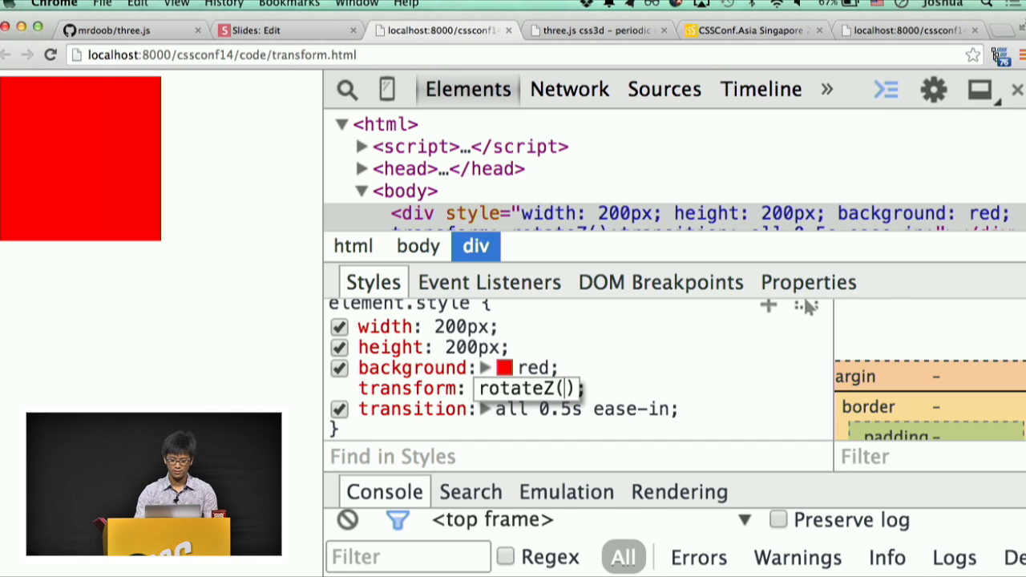
{"action": "type", "text": "4deg"}
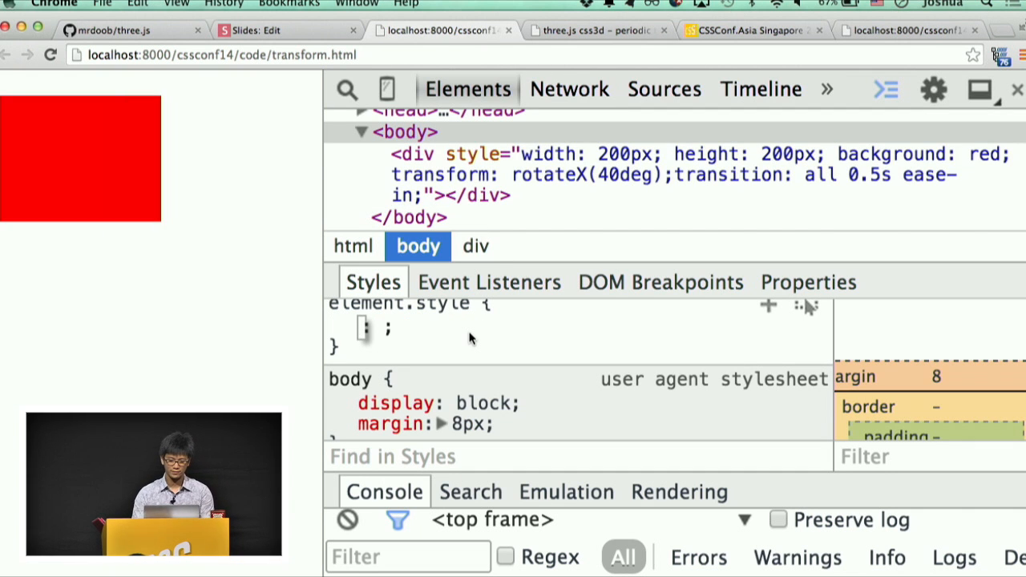
Step: Add a perspective of 100 to the body element's inline style
{"action": "type", "text": "pe"}
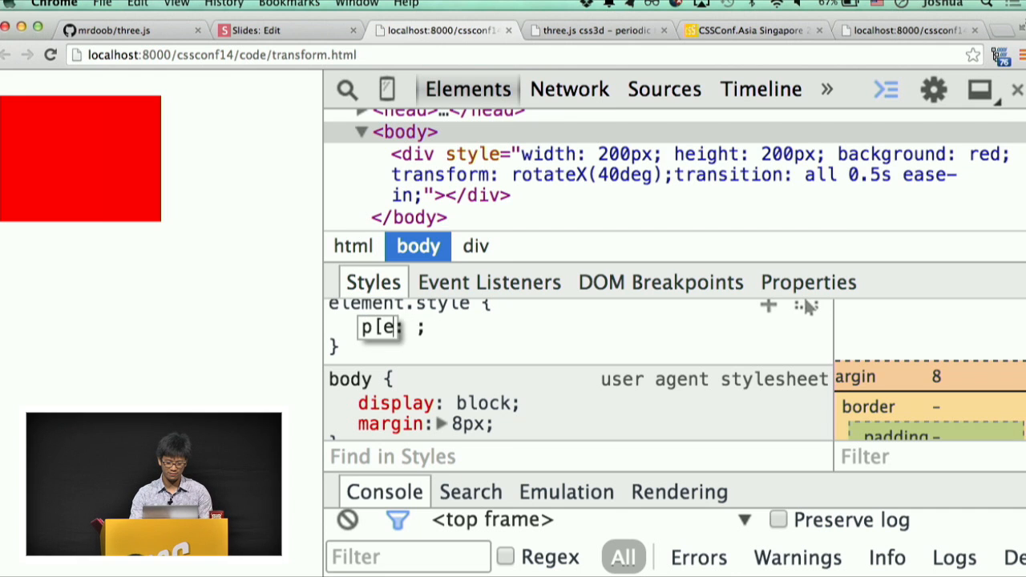
{"action": "type", "text": "perspective"}
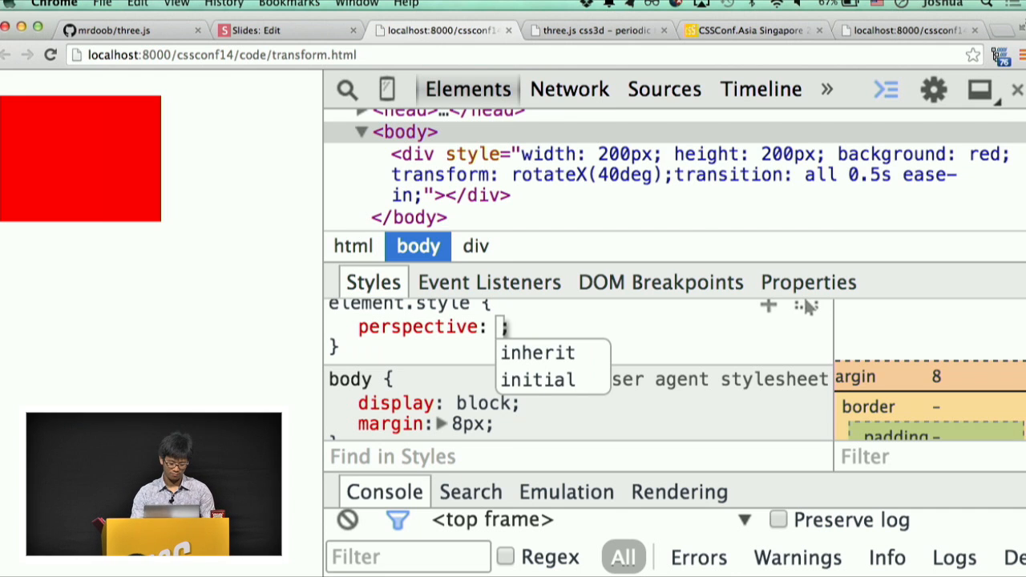
{"action": "type", "text": "100"}
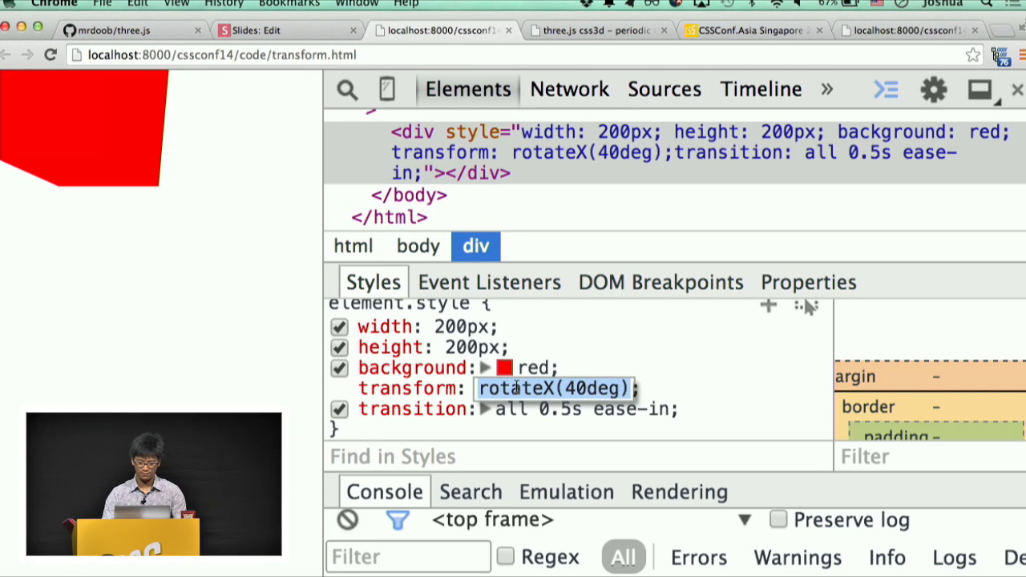
Step: Replace the div's rotateX transform with matrix(0.1, 0, 0, 0.1, 1, 0), shrinking and shifting the square
{"action": "left_click", "coordinate": [553, 388]}
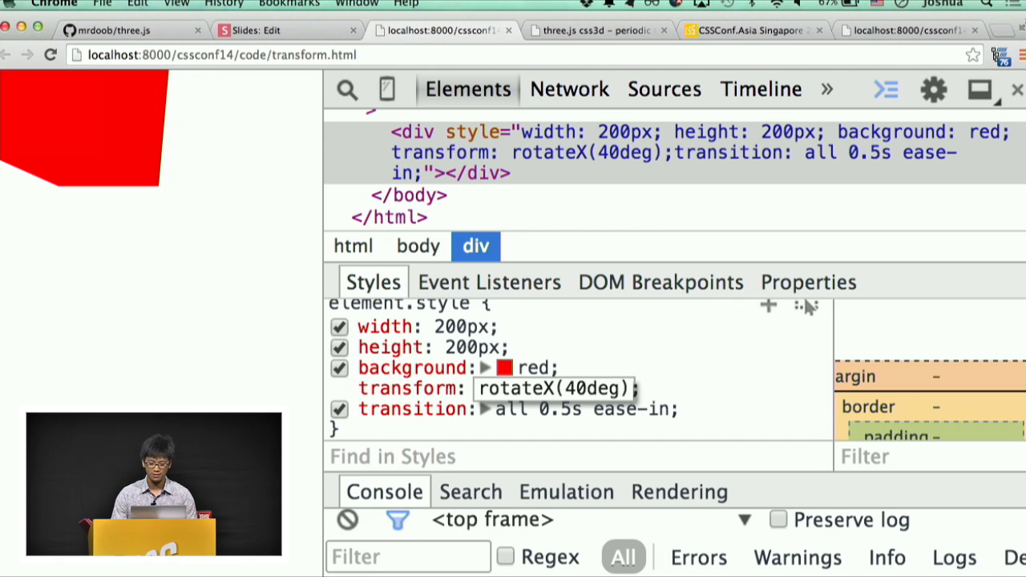
{"action": "double_click", "coordinate": [552, 388]}
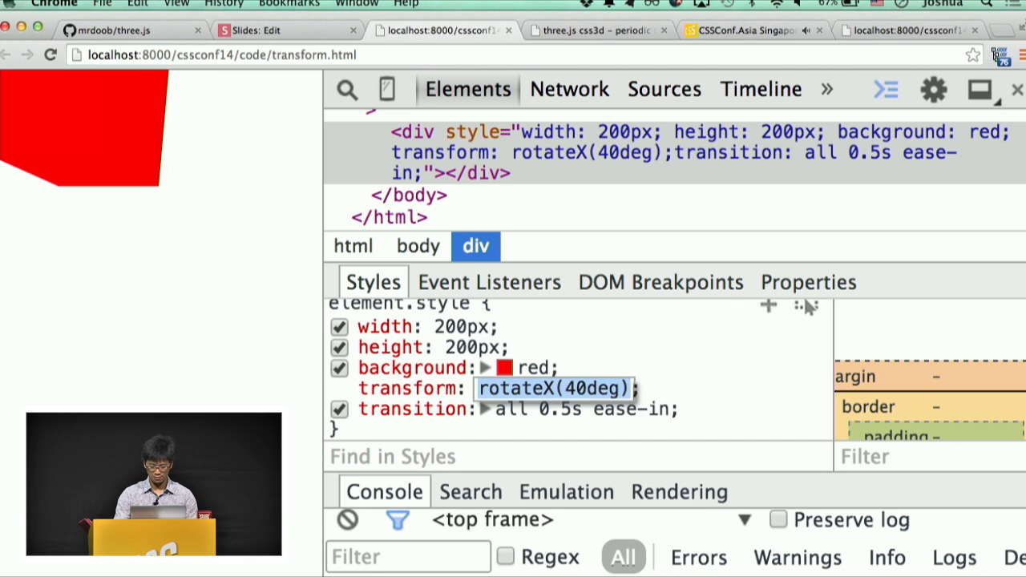
{"action": "type", "text": "matrix("}
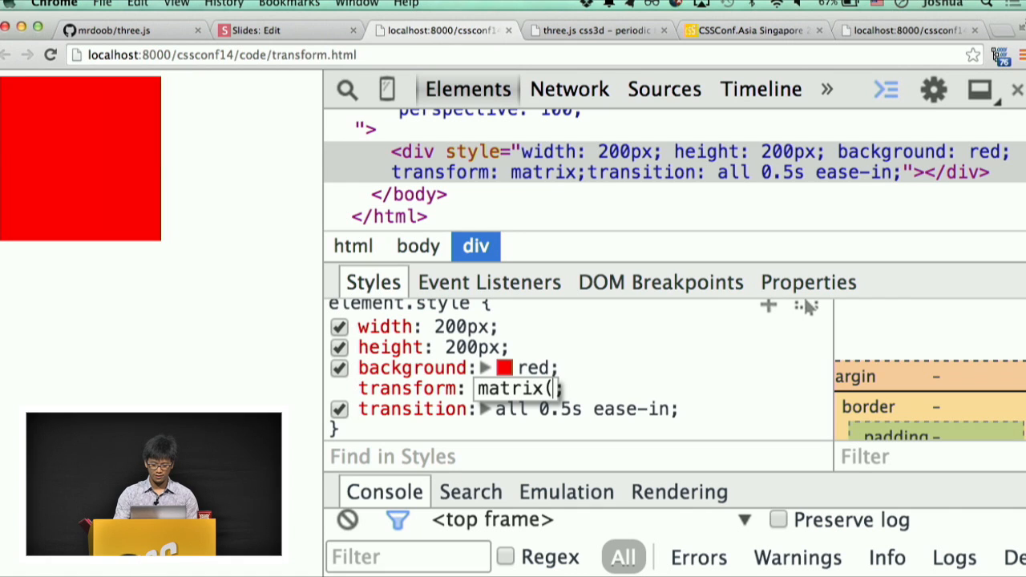
{"action": "type", "text": "0, 0, 0, 0, 0, 0"}
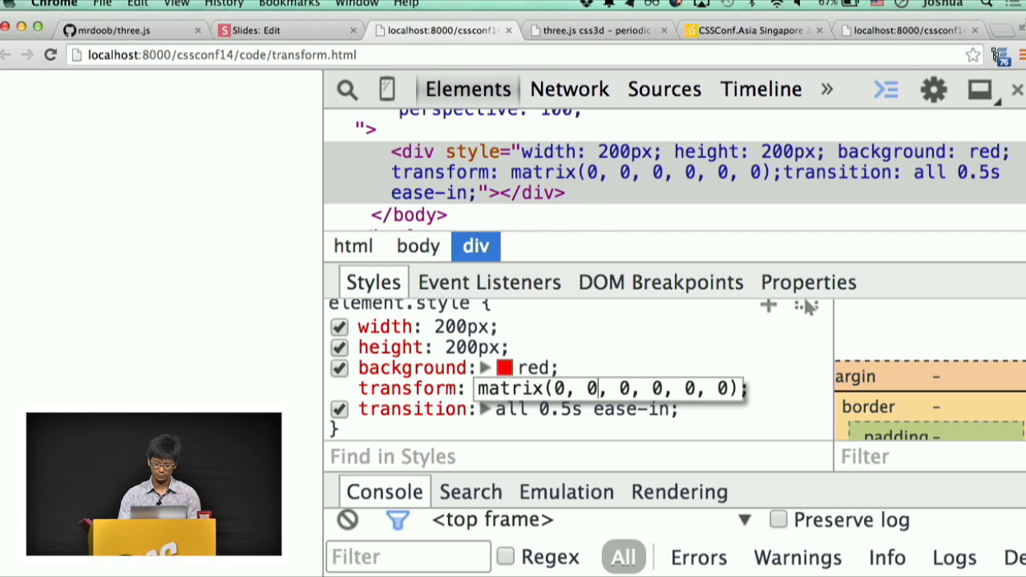
{"action": "type", "text": "."}
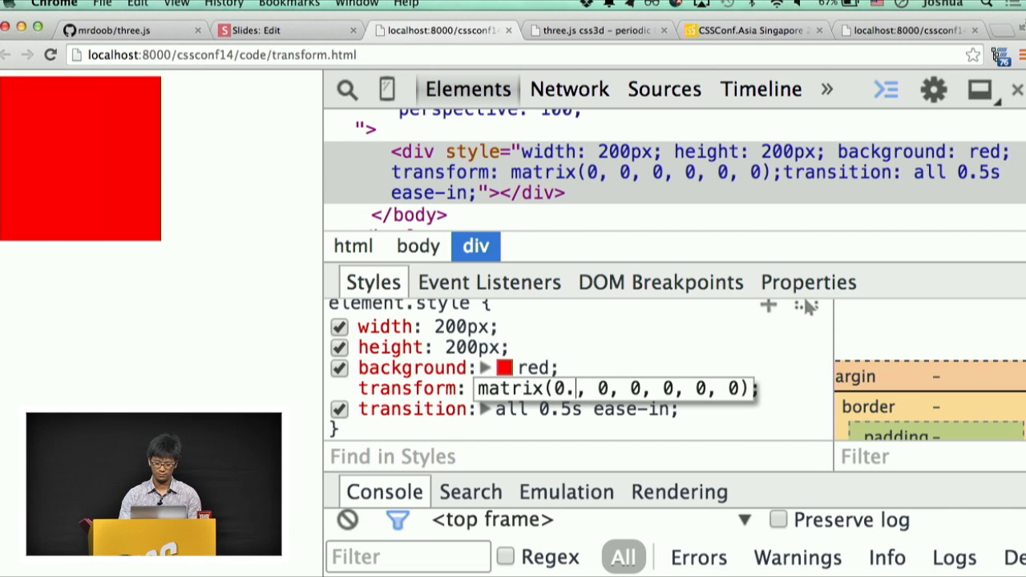
{"action": "type", "text": "0.1"}
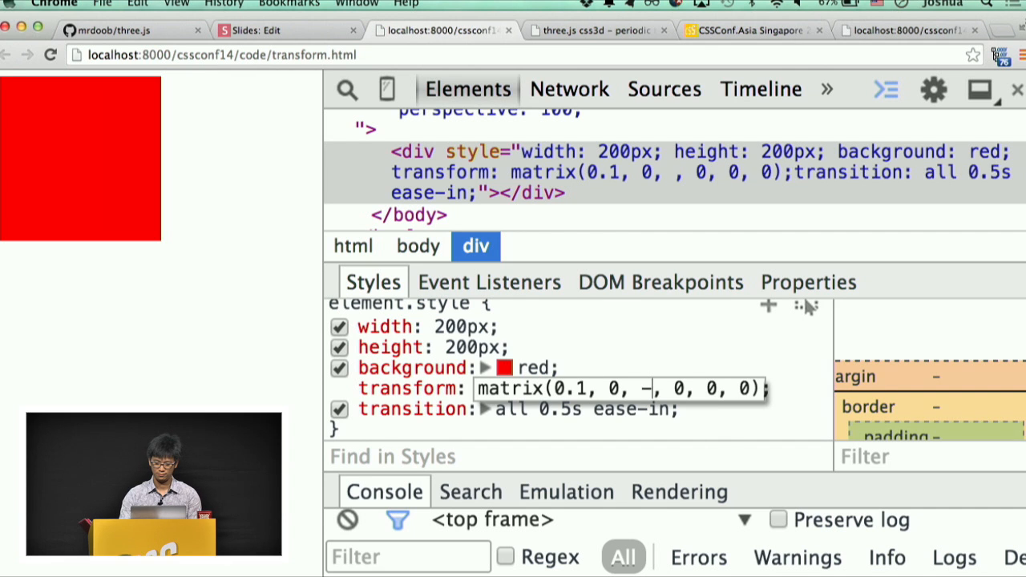
{"action": "type", "text": "0.1"}
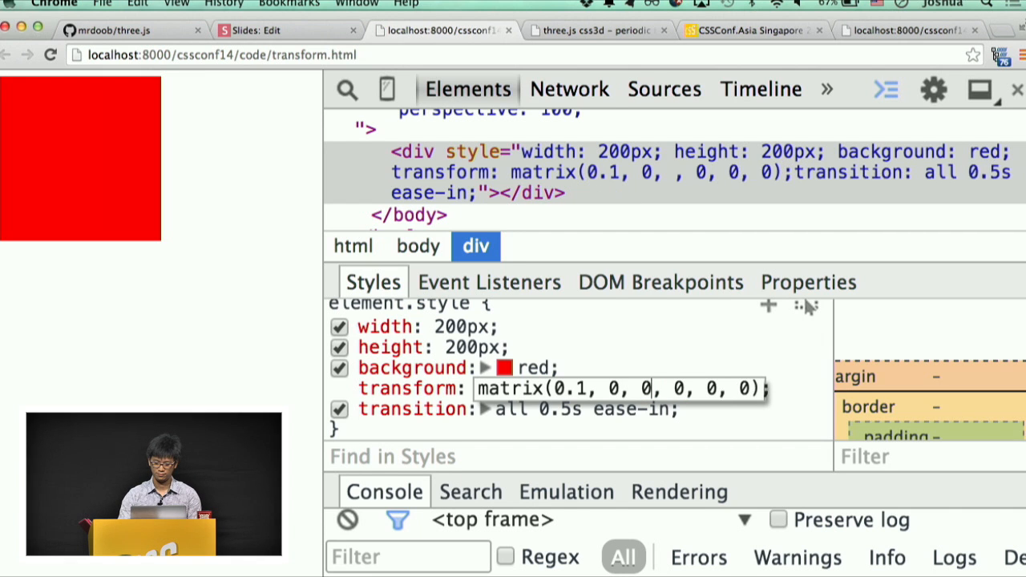
{"action": "type", "text": "0.1"}
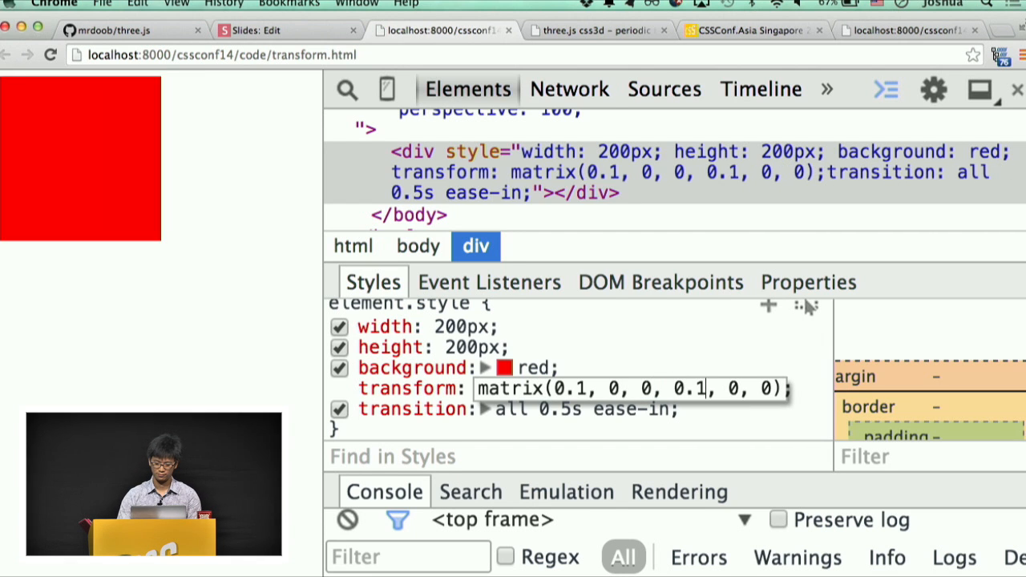
{"action": "double_click", "coordinate": [690, 388]}
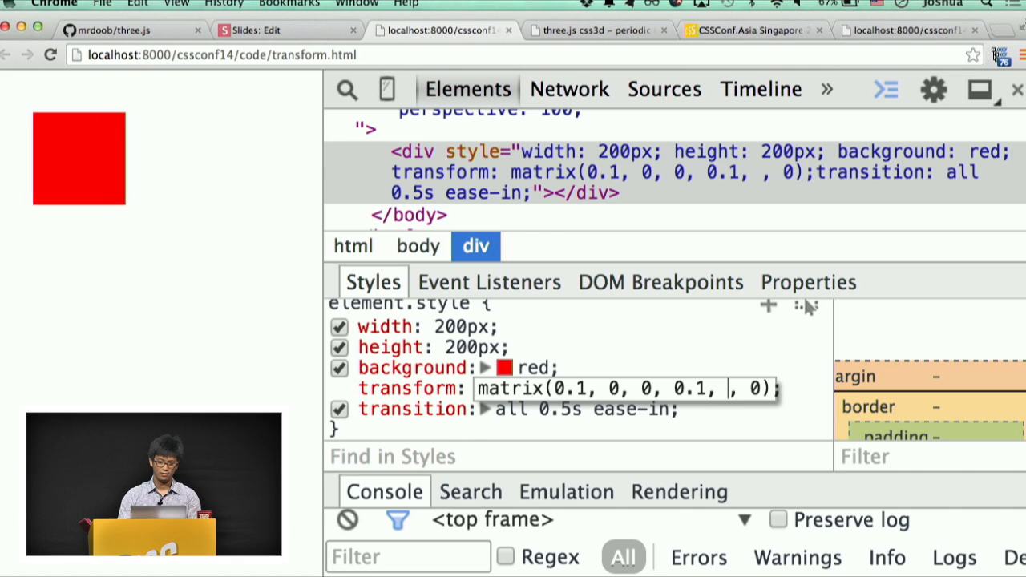
{"action": "type", "text": "1"}
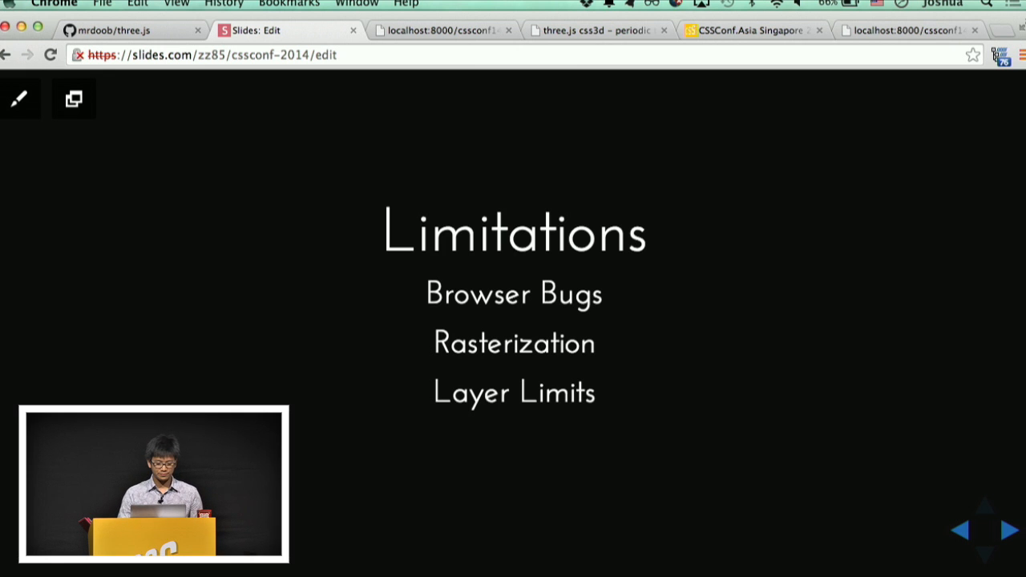
Step: Advance to the Browser Bugs slide on IE preserve-3d and intersection problems
{"action": "left_click", "coordinate": [1007, 529]}
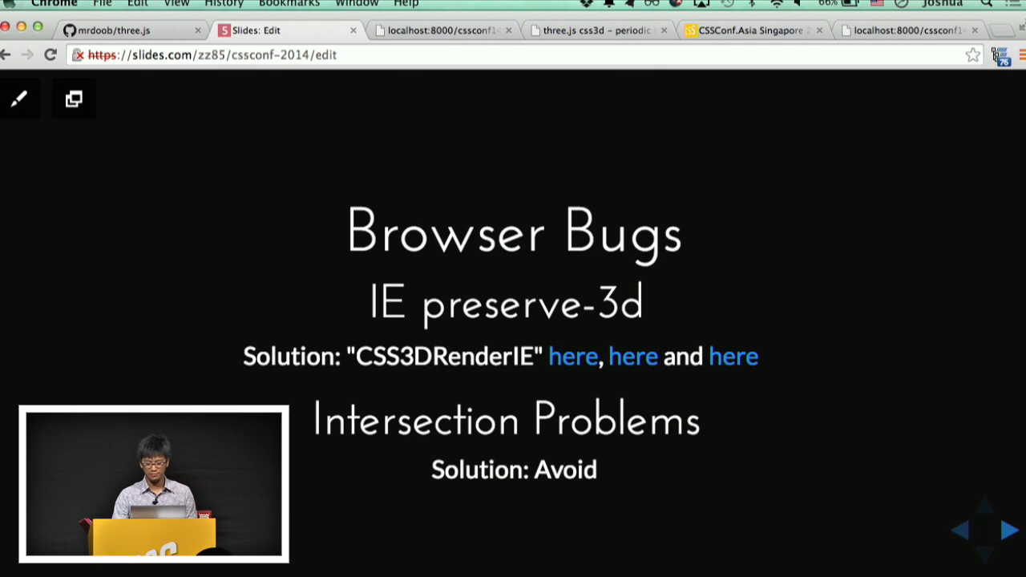
Step: Advance to the Rasterization Artifacts slide with its demo link and upscale solution
{"action": "left_click", "coordinate": [1009, 529]}
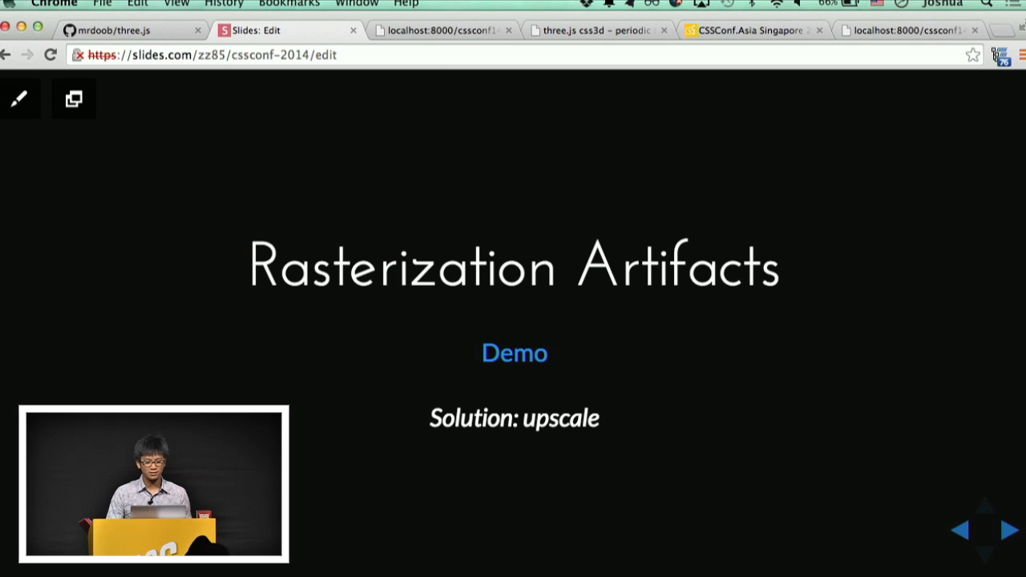
{"action": "mouse_move", "coordinate": [514, 353]}
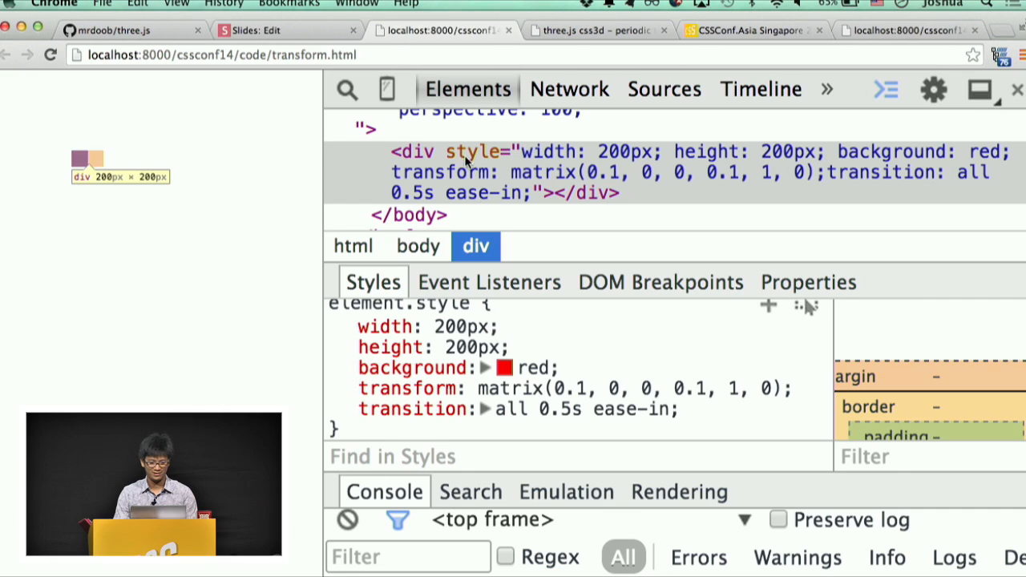
Step: Return to the Slides tab showing the Layer Limits slide
{"action": "left_click", "coordinate": [281, 29]}
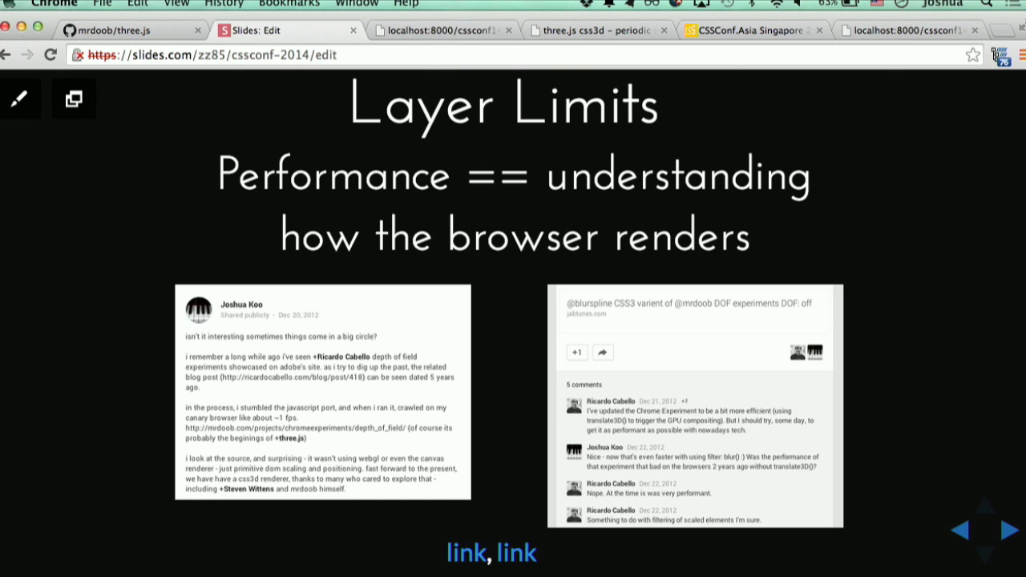
{"action": "mouse_move", "coordinate": [656, 571]}
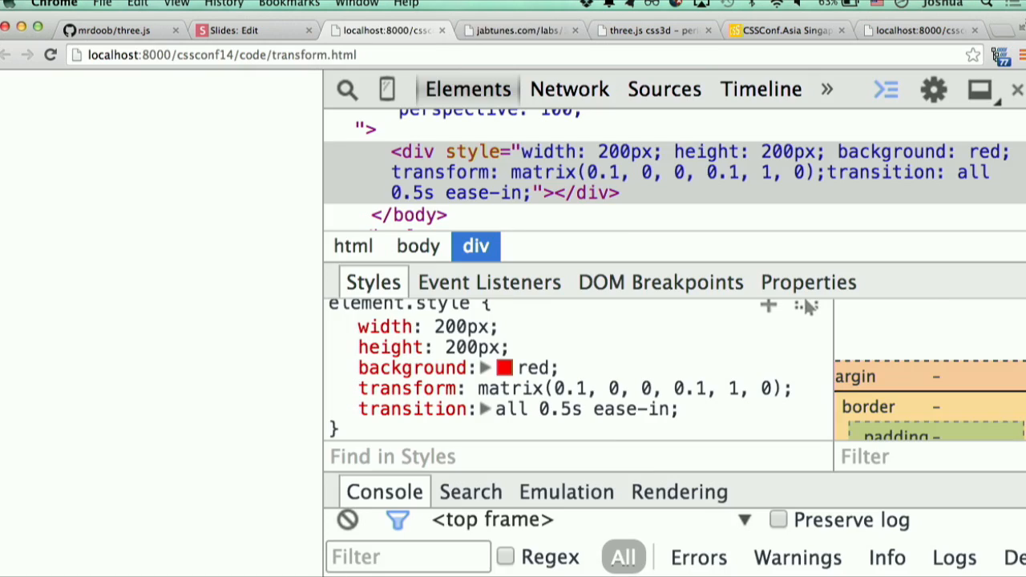
Step: Show the jabtunes CSS3D depth-of-field demo with the effect toggled on, then return to the deck
{"action": "left_click", "coordinate": [520, 29]}
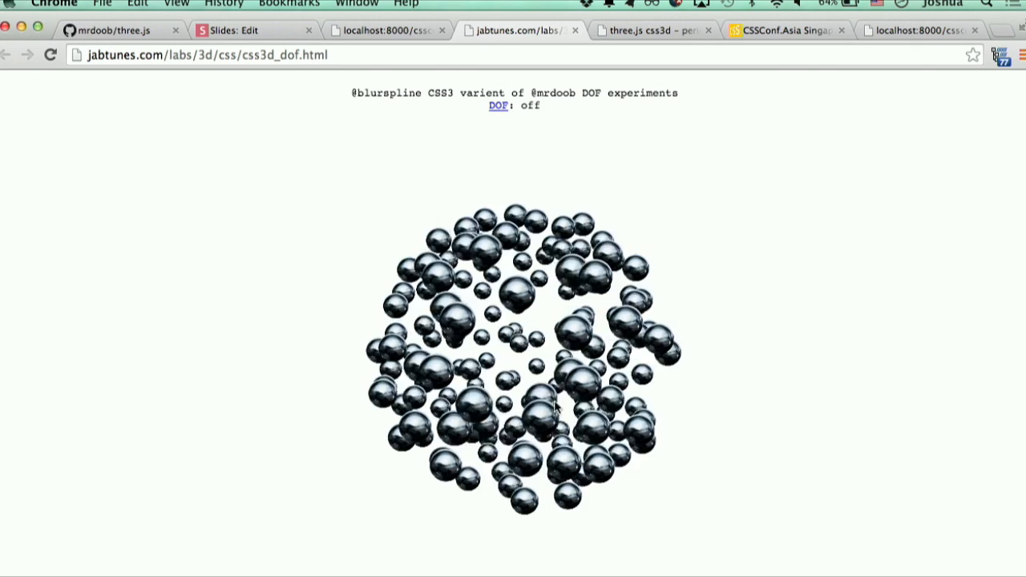
{"action": "left_click", "coordinate": [497, 106]}
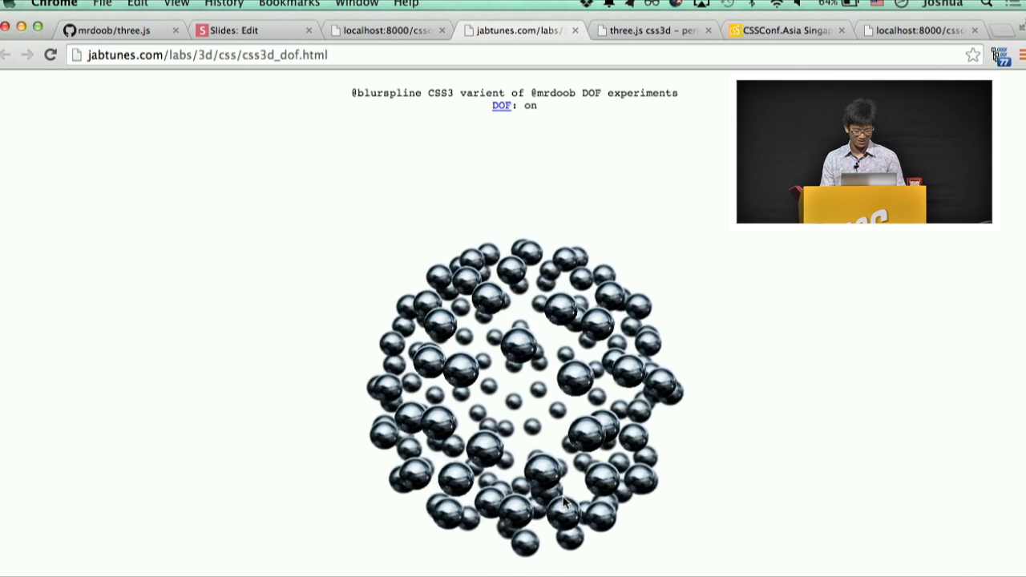
{"action": "left_click", "coordinate": [441, 29]}
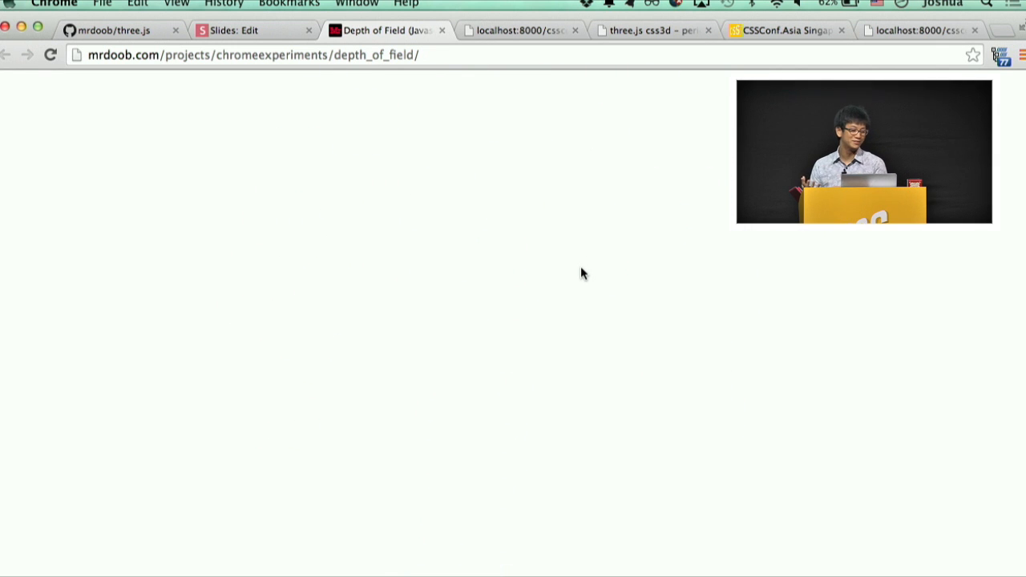
{"action": "left_click", "coordinate": [248, 29]}
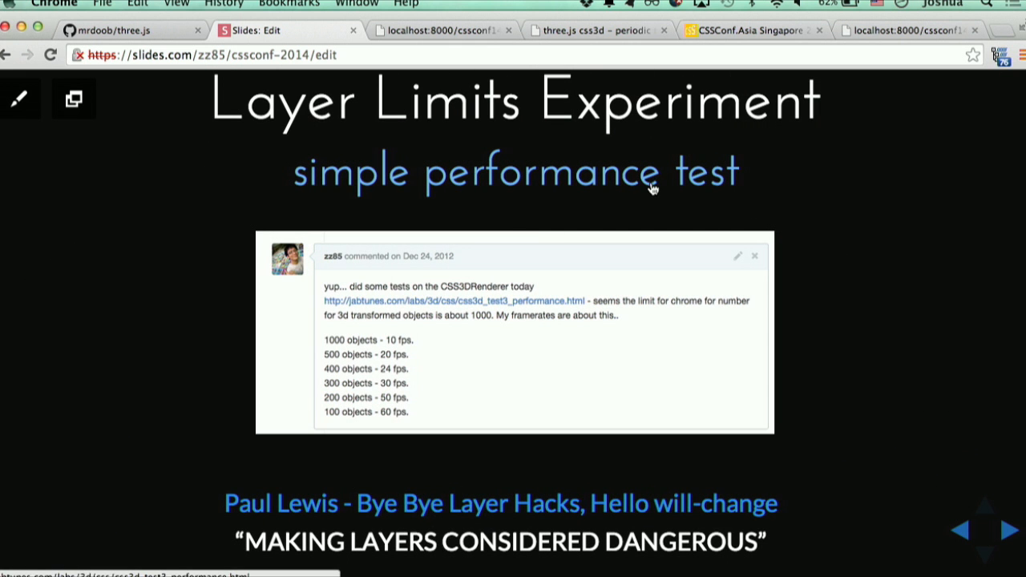
Step: Open the jabtunes css3d_test3_performance.html link from the Layer Limits Experiment slide
{"action": "left_click", "coordinate": [452, 302]}
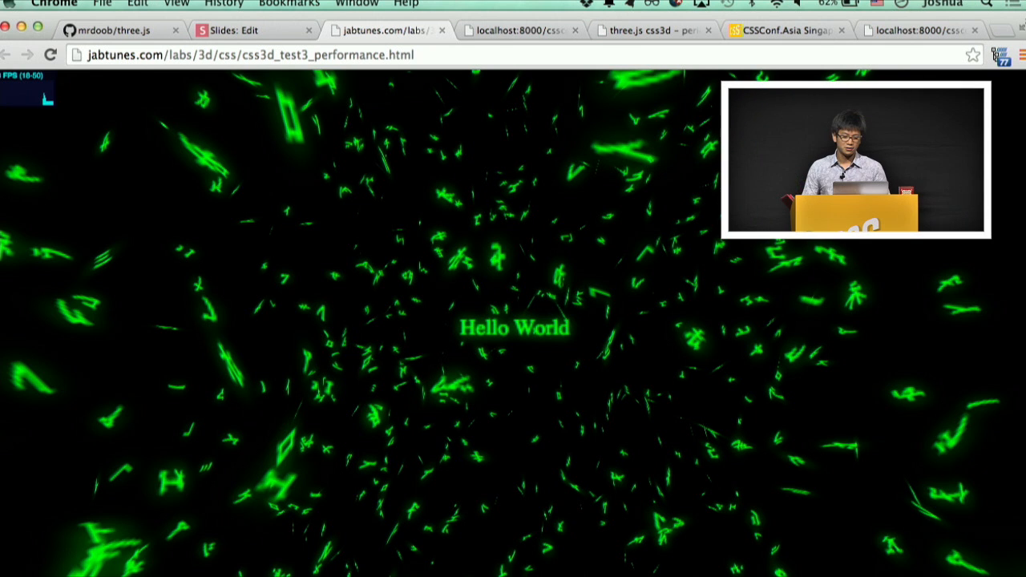
{"action": "left_click", "coordinate": [249, 29]}
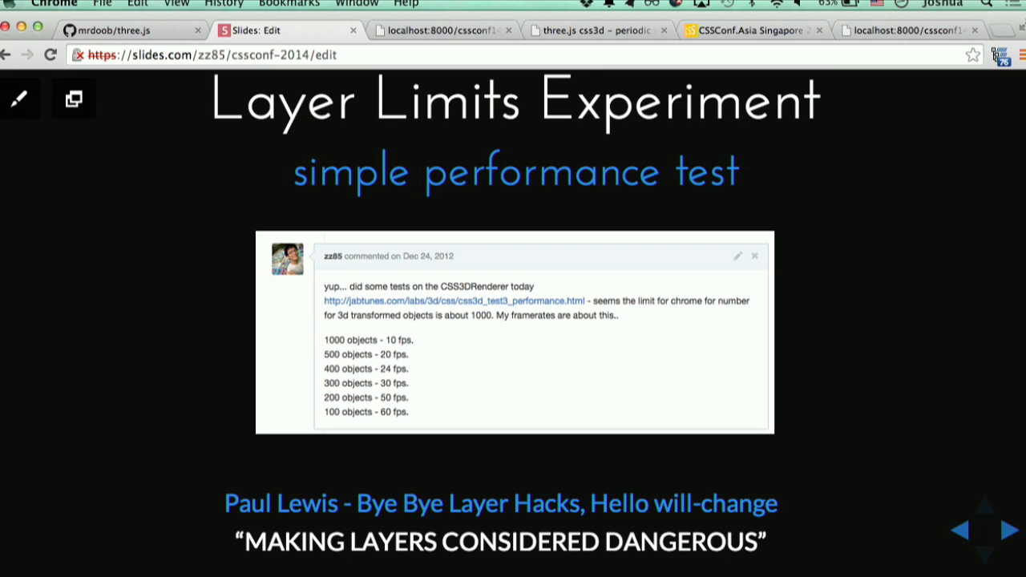
{"action": "mouse_move", "coordinate": [895, 314]}
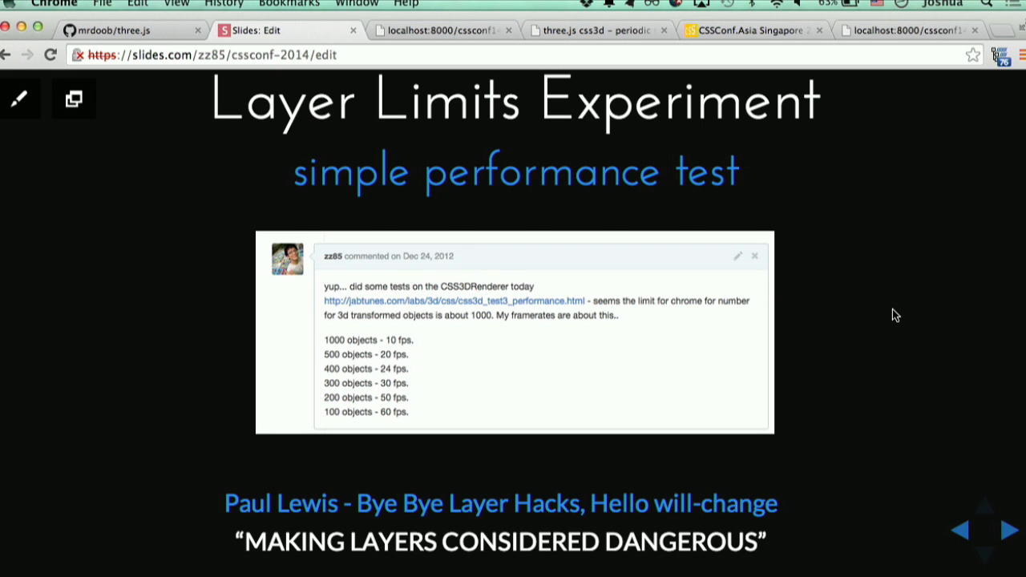
Step: Advance to the slide asking whether CSS3DRenderer can render meshes (Wireframe Renderer)
{"action": "left_click", "coordinate": [984, 529]}
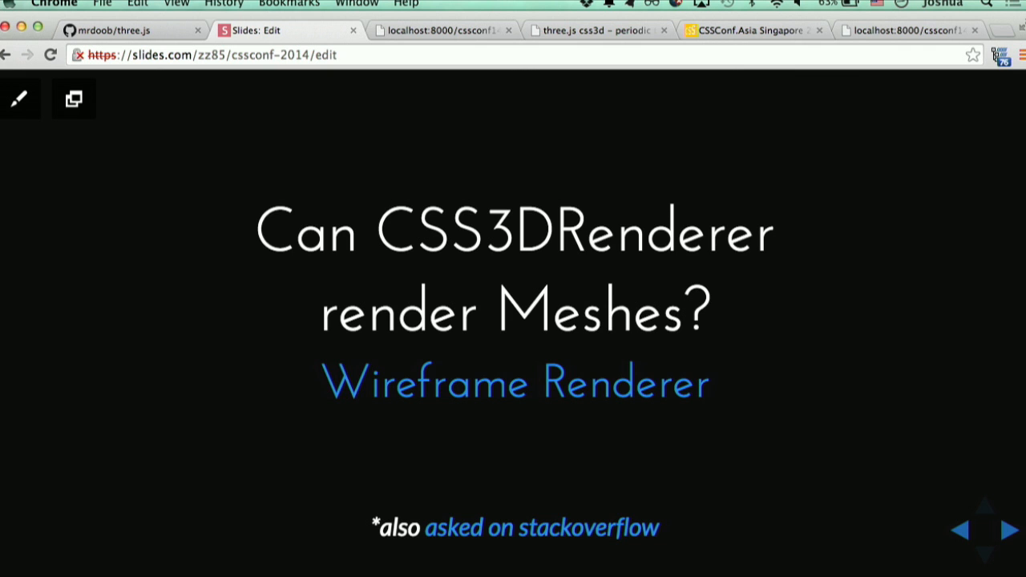
{"action": "mouse_move", "coordinate": [641, 404]}
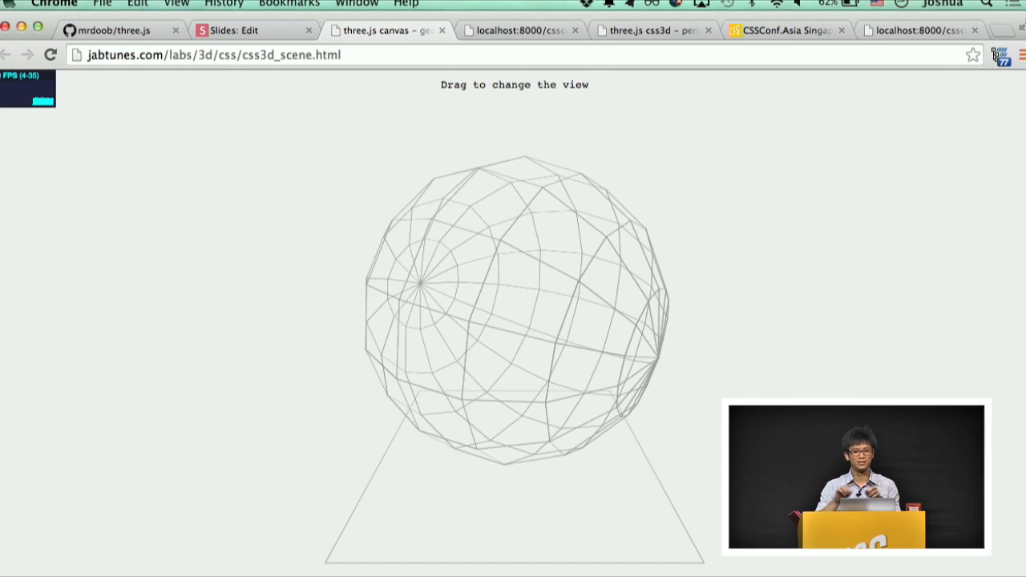
Step: Navigate the wireframe sphere demo tab to about:blank
{"action": "left_click", "coordinate": [248, 28]}
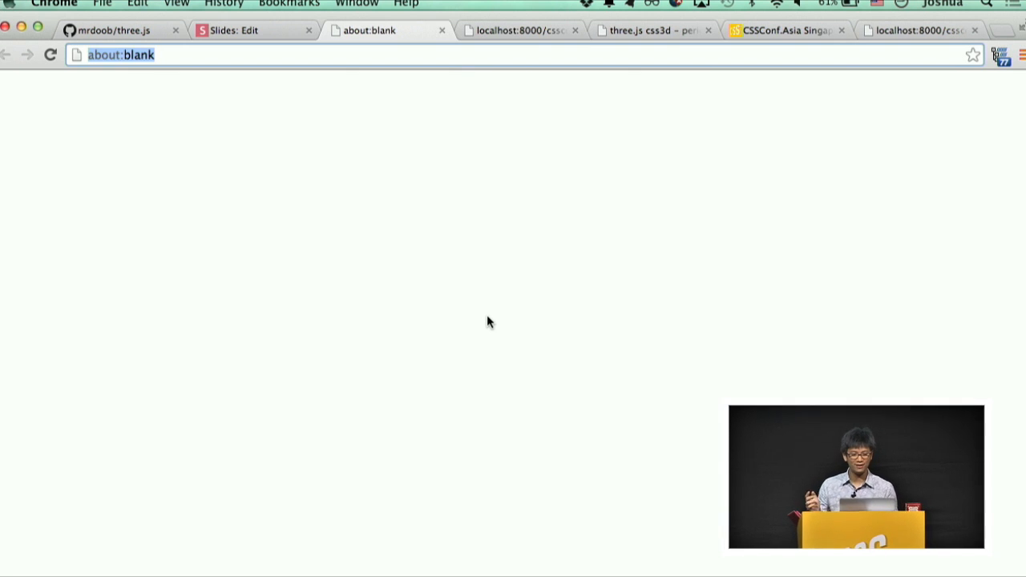
{"action": "mouse_move", "coordinate": [370, 117]}
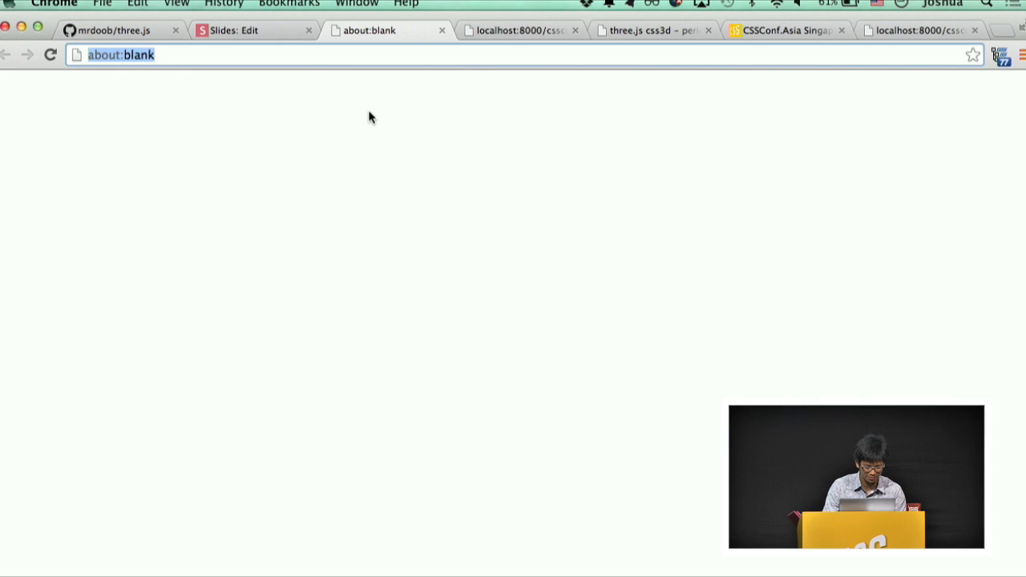
Step: Search Google for 'stackoverflow can we render meshes in css3d renderer' from the blank tab
{"action": "left_click", "coordinate": [241, 29]}
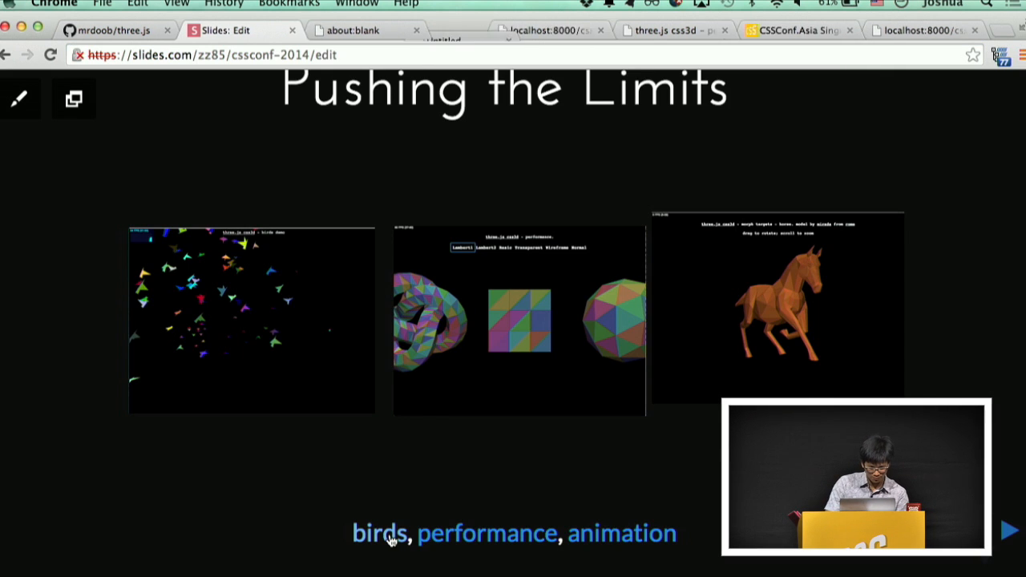
{"action": "left_click", "coordinate": [361, 29]}
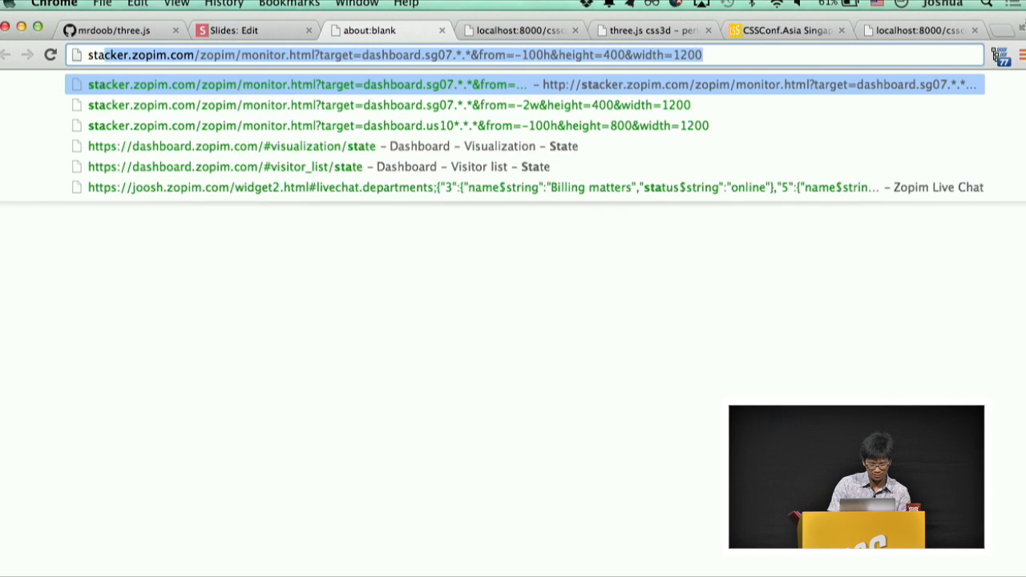
{"action": "type", "text": "stackoverflow can we render m"}
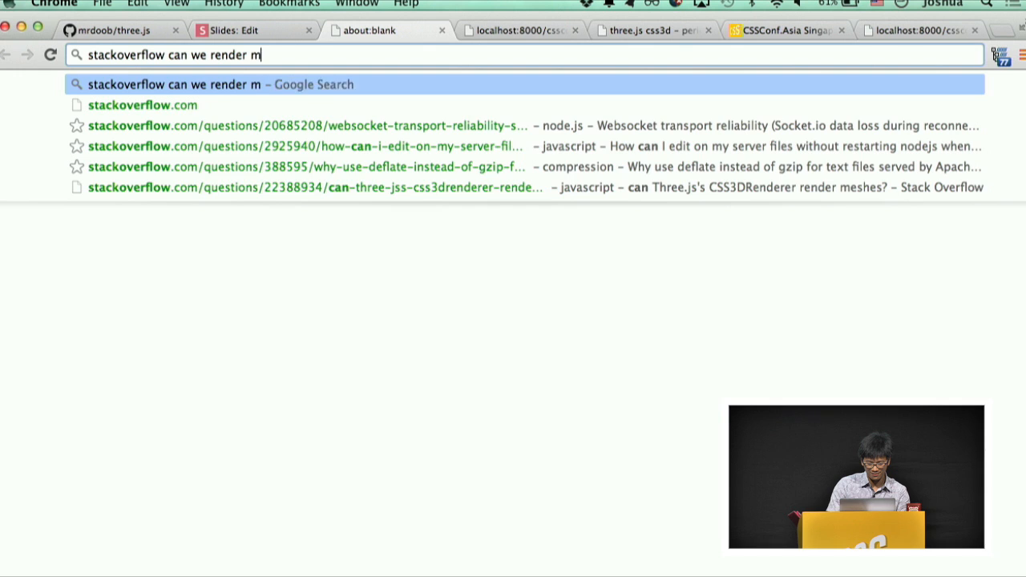
{"action": "type", "text": "eshes in css3d renderer"}
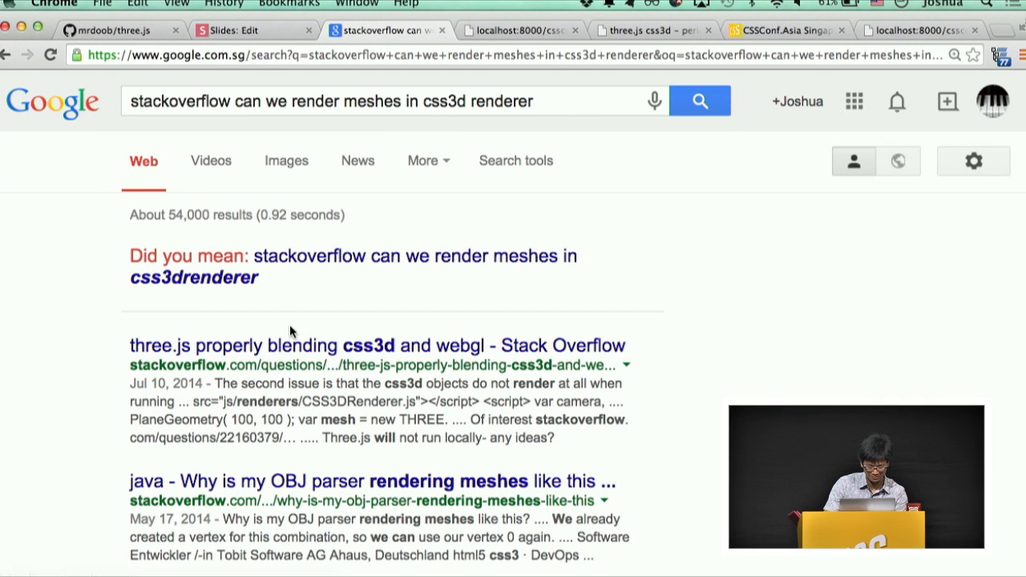
Step: Open the Stack Overflow mesh-rendering question and follow the answer's css3d_geometry_birds.html link
{"action": "scroll", "scroll_direction": "down", "scroll_amount": 3}
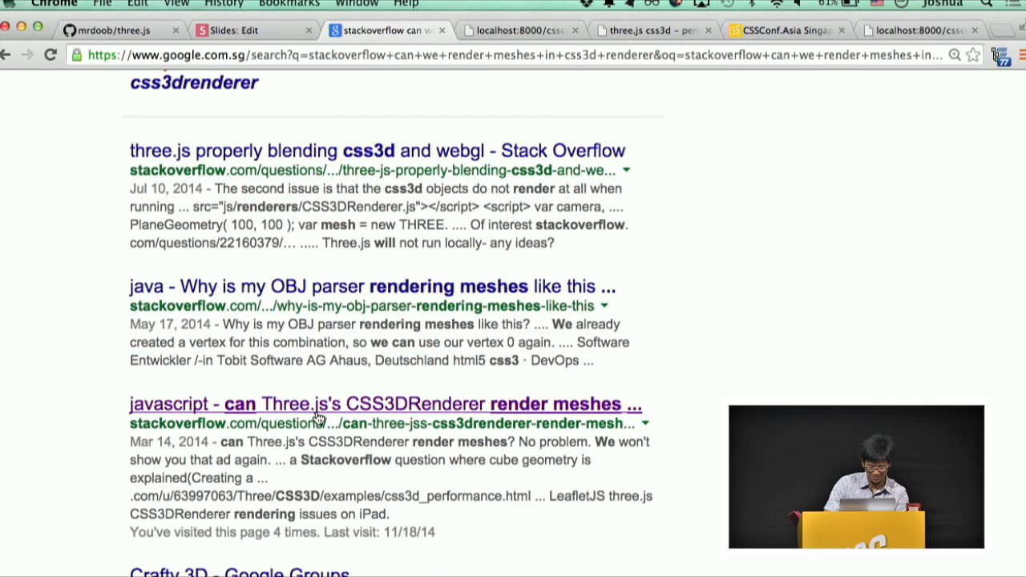
{"action": "left_click", "coordinate": [385, 404]}
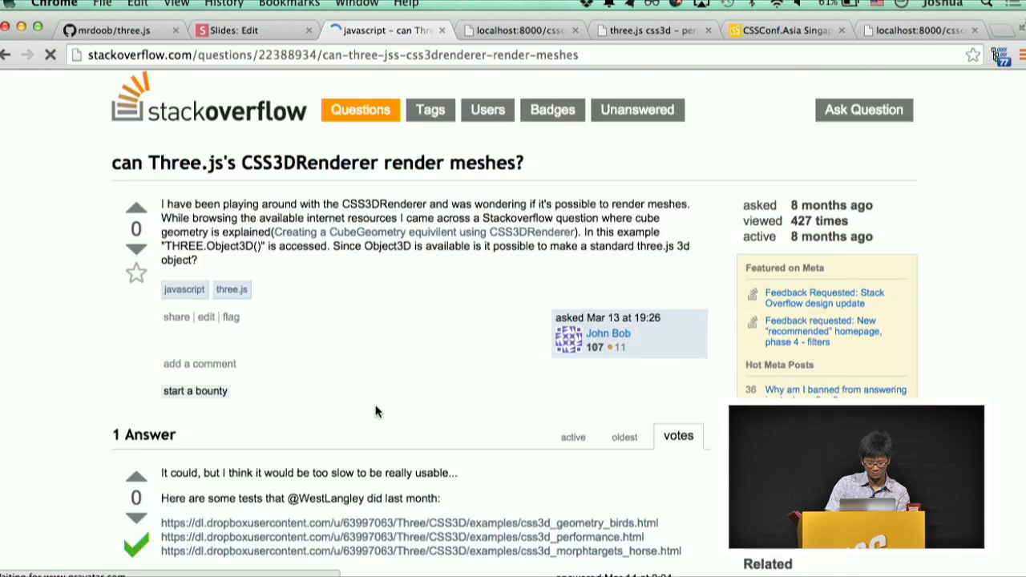
{"action": "scroll", "scroll_direction": "down", "scroll_amount": 3}
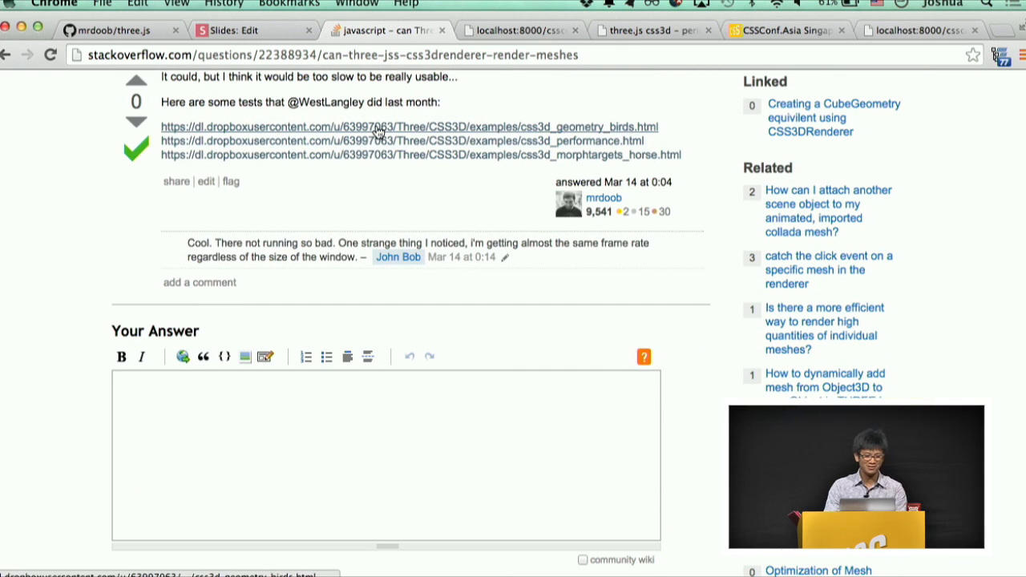
{"action": "left_click", "coordinate": [409, 127]}
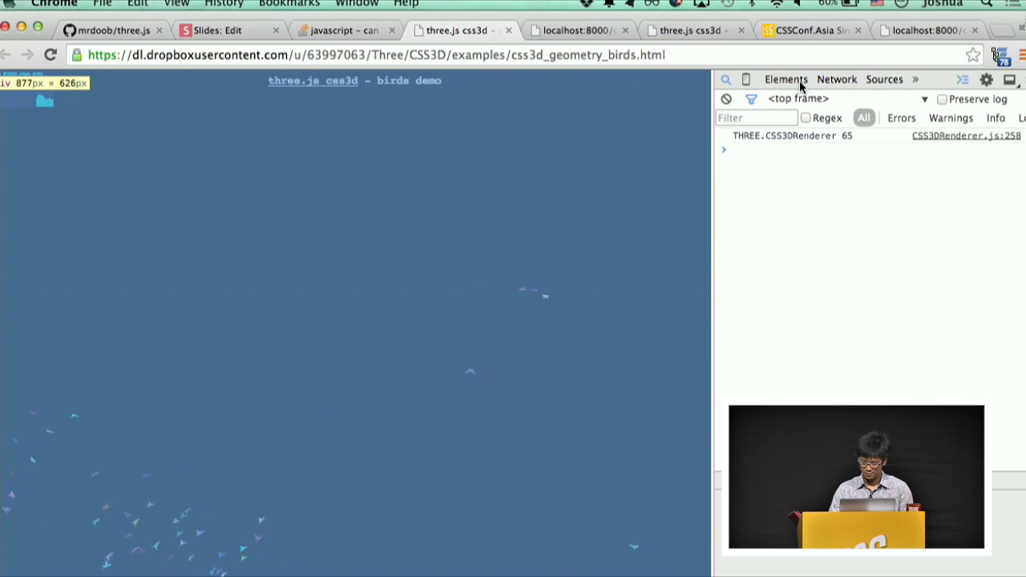
Step: Load the three.js css3d_performance.html demo with the torus knot, cube and sphere meshes
{"action": "left_click", "coordinate": [786, 79]}
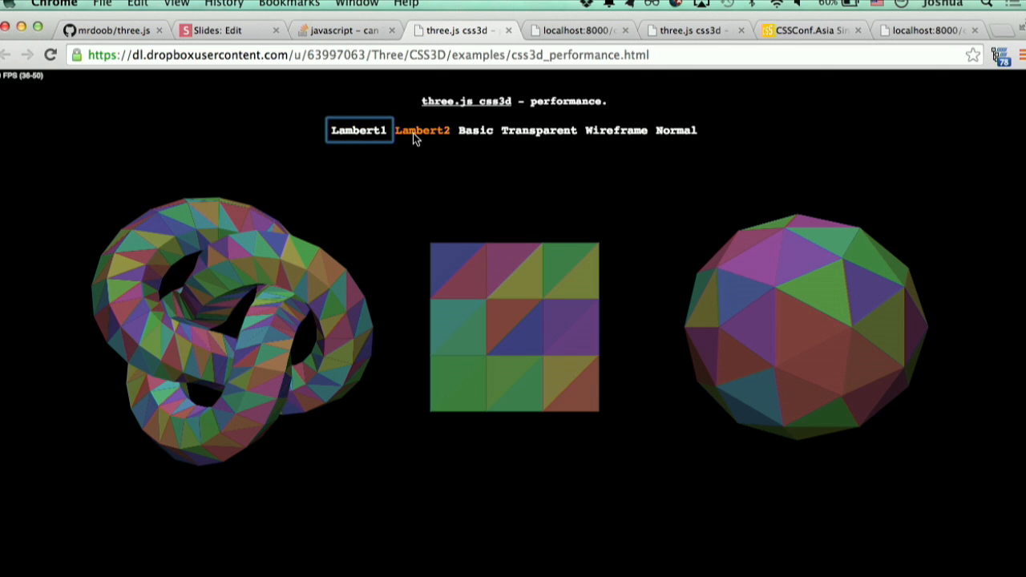
Step: Cycle the demo shapes through Lambert2 and Basic to the Normal material
{"action": "left_click", "coordinate": [423, 130]}
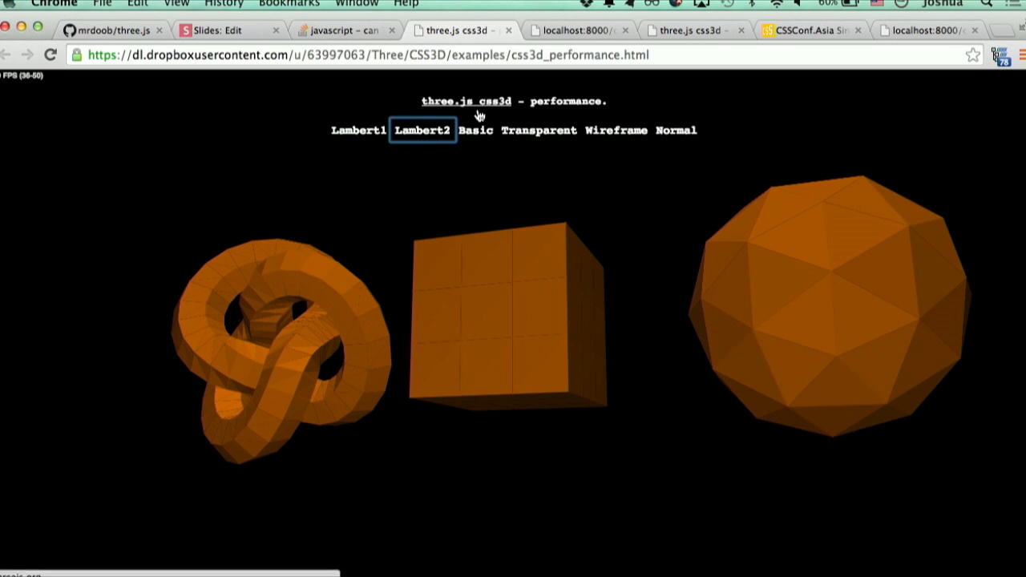
{"action": "left_click", "coordinate": [475, 130]}
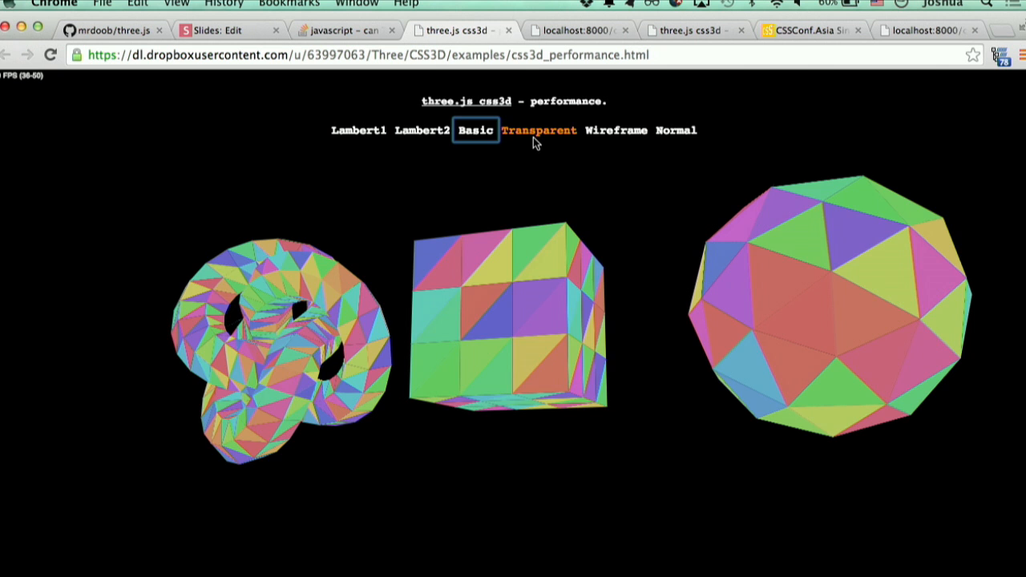
{"action": "left_click", "coordinate": [676, 130]}
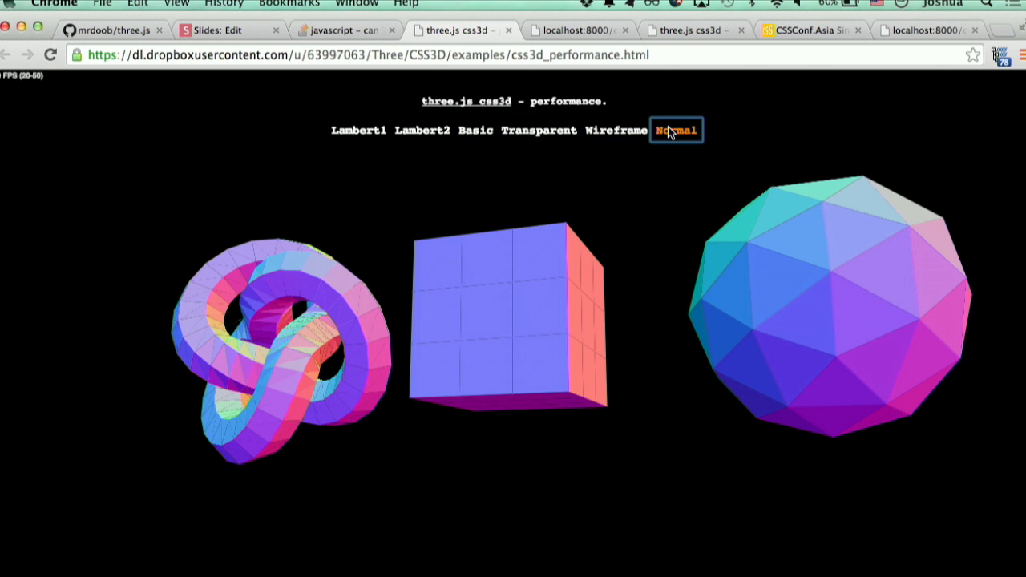
Step: Launch the css3d_morphtargets_horse demo from the Stack Overflow answer, then return to the slides
{"action": "left_click", "coordinate": [616, 130]}
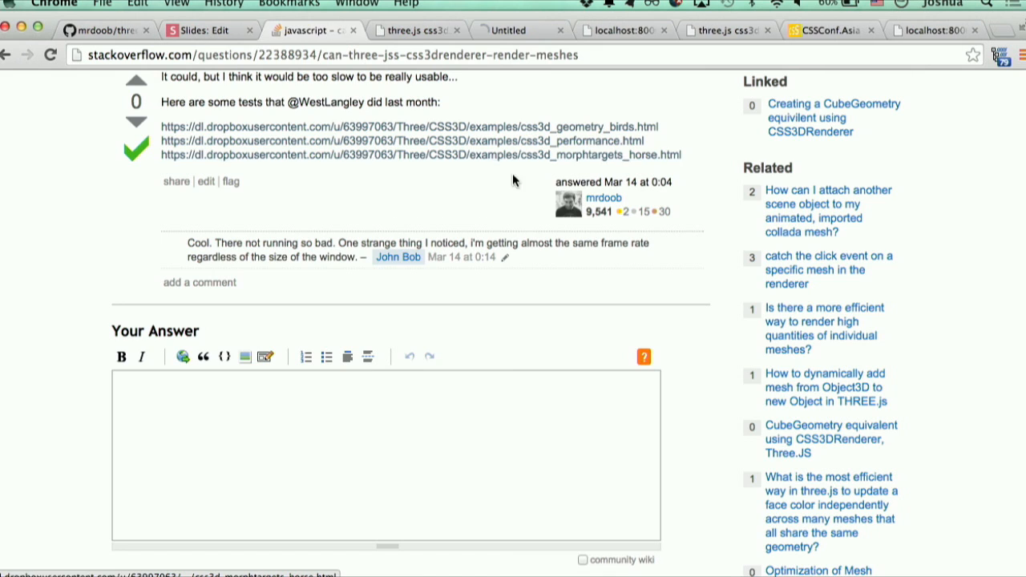
{"action": "left_click", "coordinate": [420, 154]}
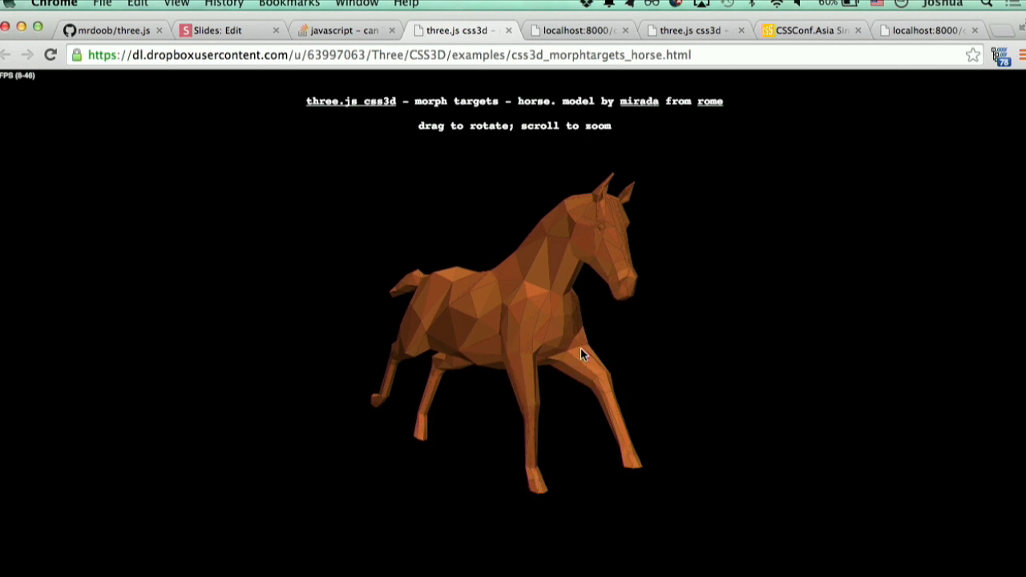
{"action": "left_click", "coordinate": [227, 29]}
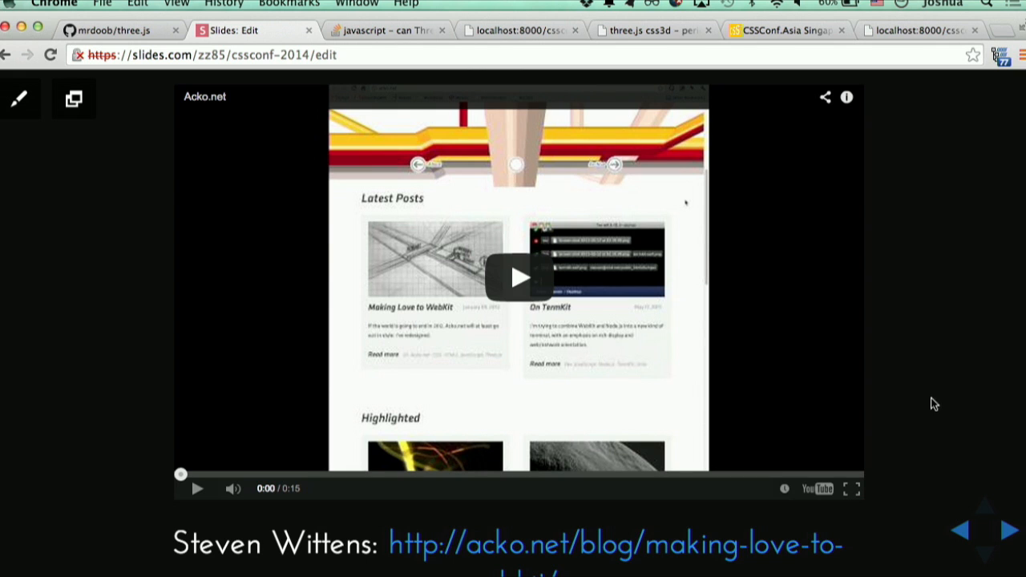
{"action": "mouse_move", "coordinate": [526, 504]}
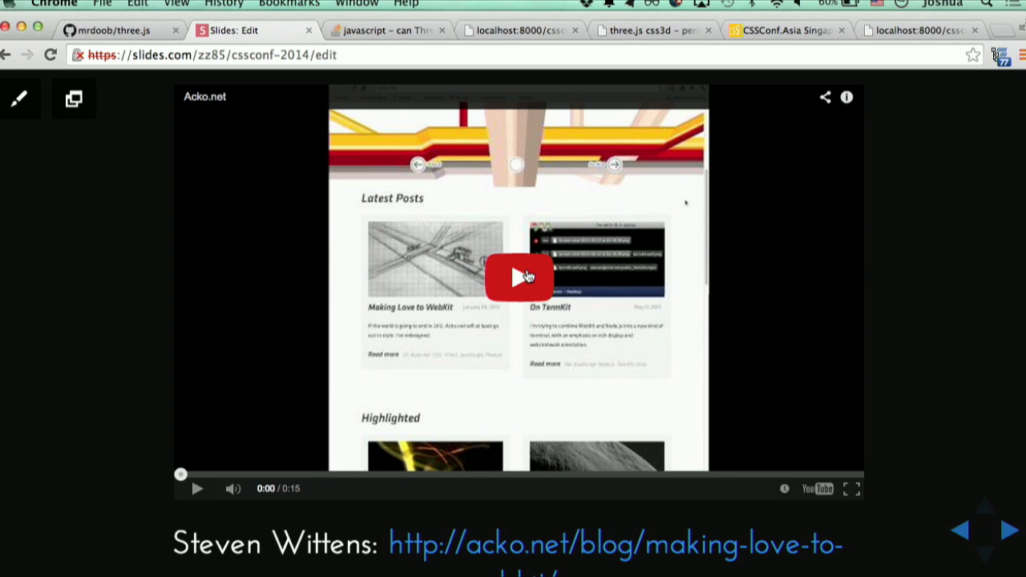
{"action": "mouse_move", "coordinate": [606, 237]}
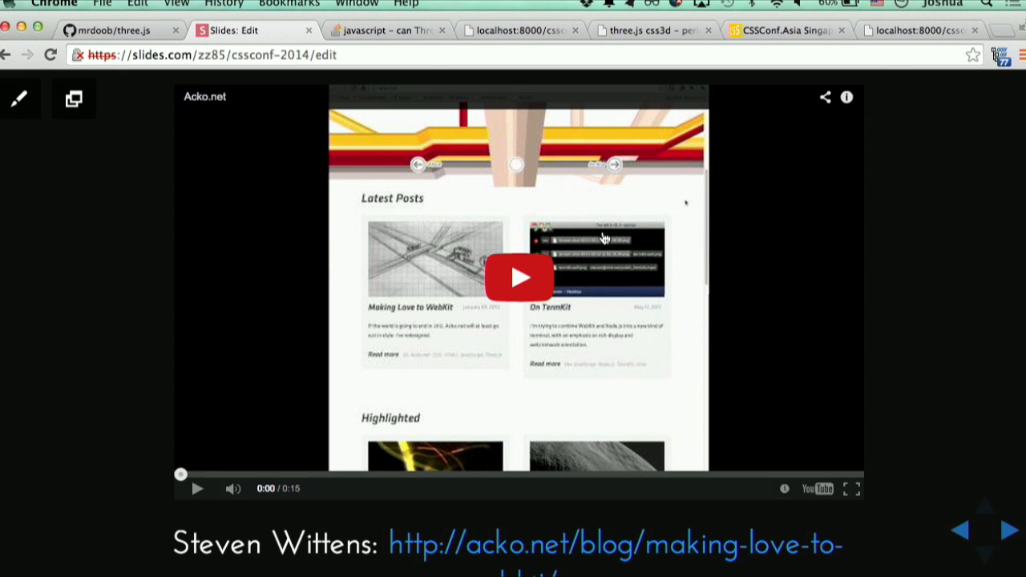
Step: Start the embedded Acko.net video and bring up the 'Making Love to WebKit' blog post
{"action": "left_click", "coordinate": [199, 487]}
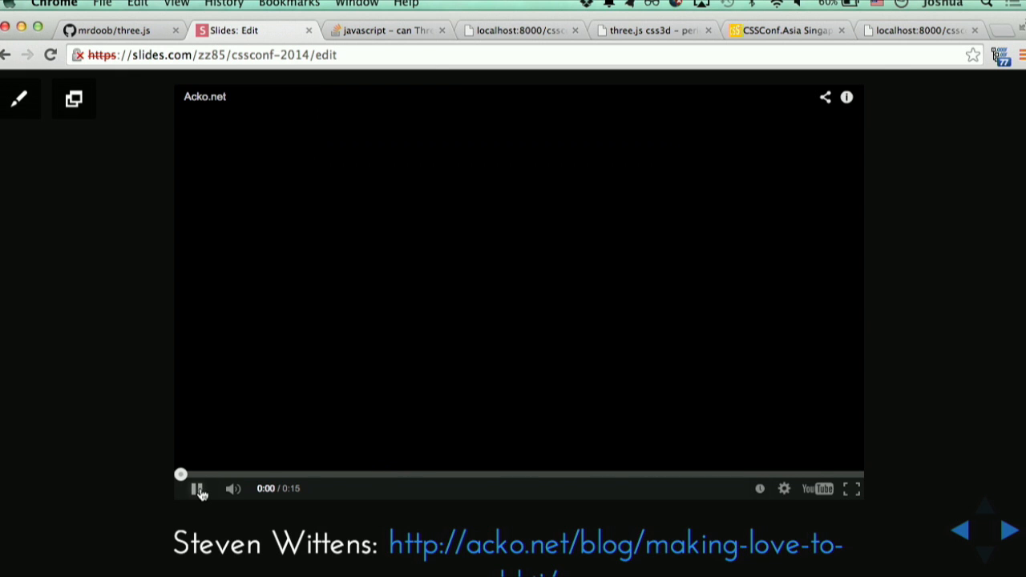
{"action": "left_click", "coordinate": [197, 488]}
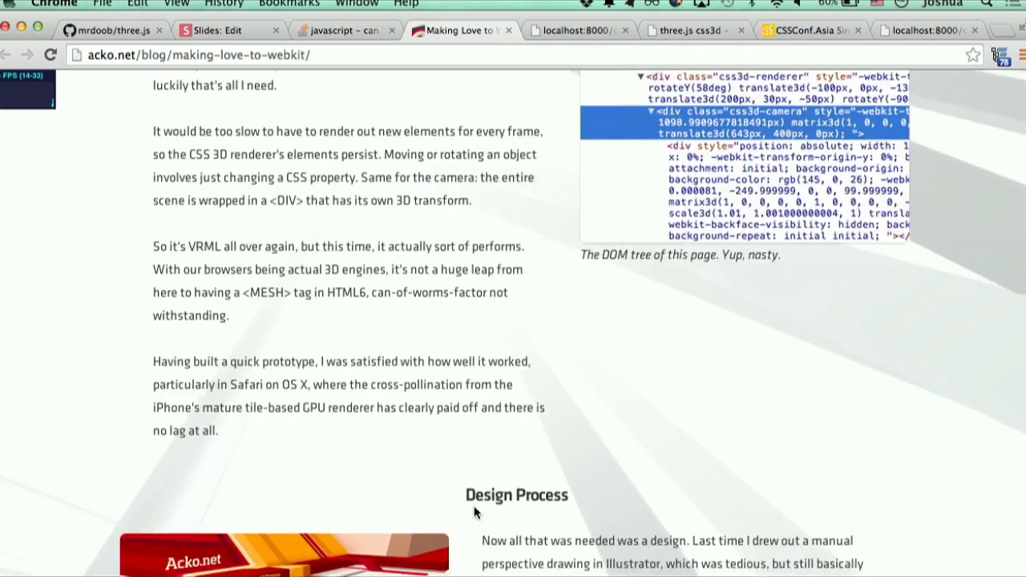
Step: Show the blog's scene editor section, then return to the deck's 'is this the end of CSS3DRenderer?' slide
{"action": "scroll", "scroll_direction": "down", "scroll_amount": 3}
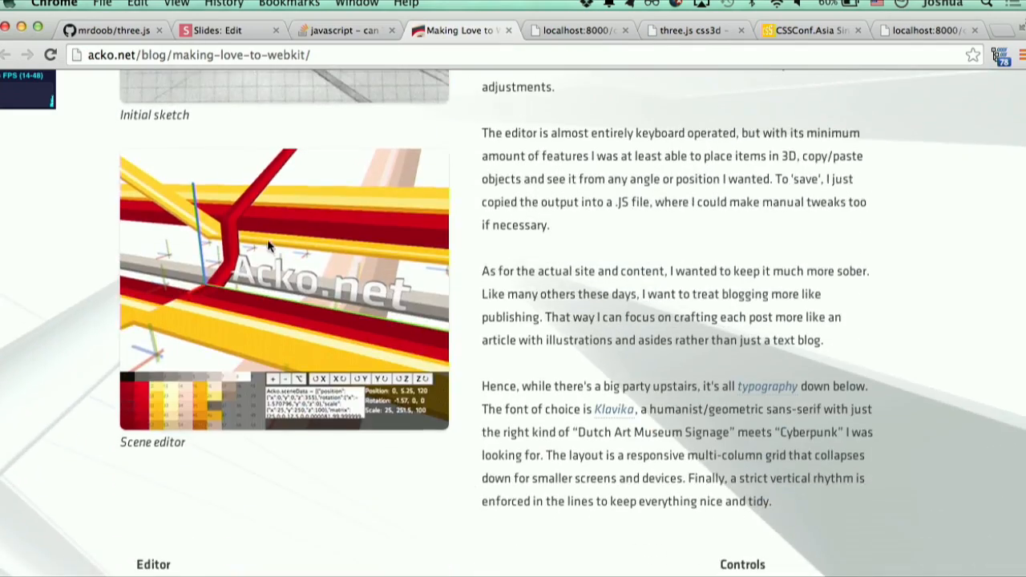
{"action": "scroll", "scroll_direction": "down", "scroll_amount": 3}
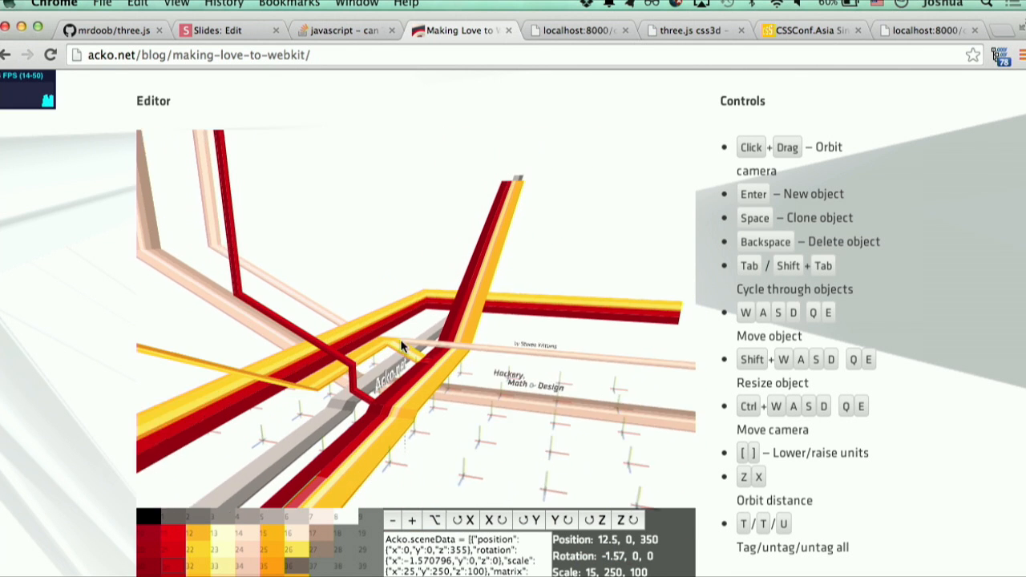
{"action": "left_click", "coordinate": [224, 29]}
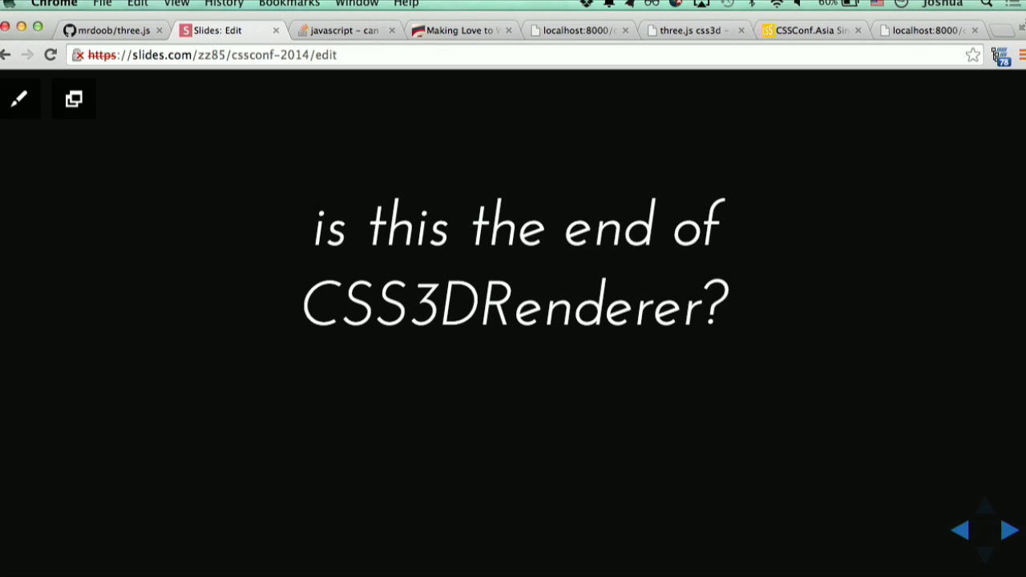
Step: Advance the deck to the Still Practical slide with its resource links
{"action": "left_click", "coordinate": [1007, 529]}
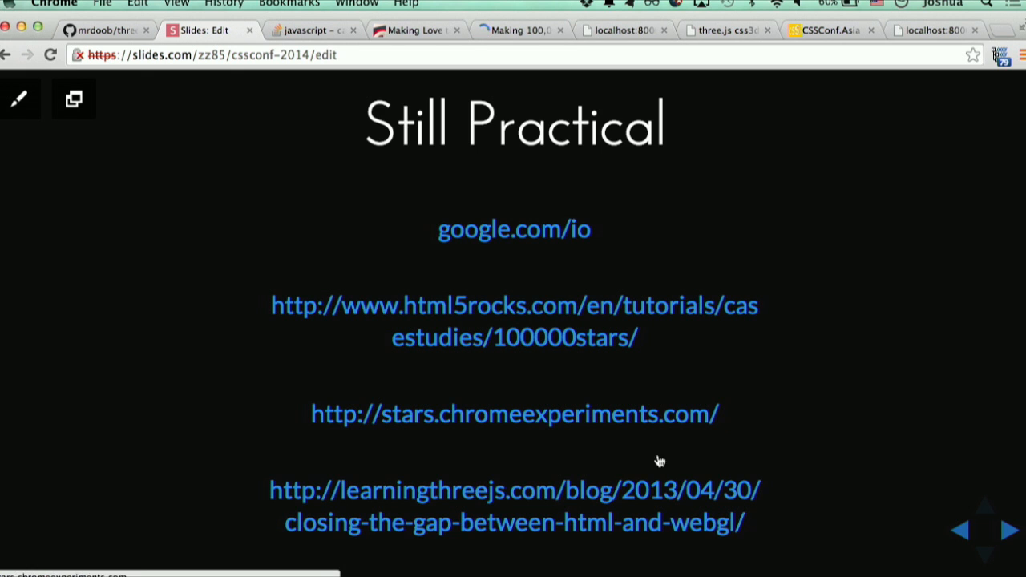
{"action": "mouse_move", "coordinate": [656, 520]}
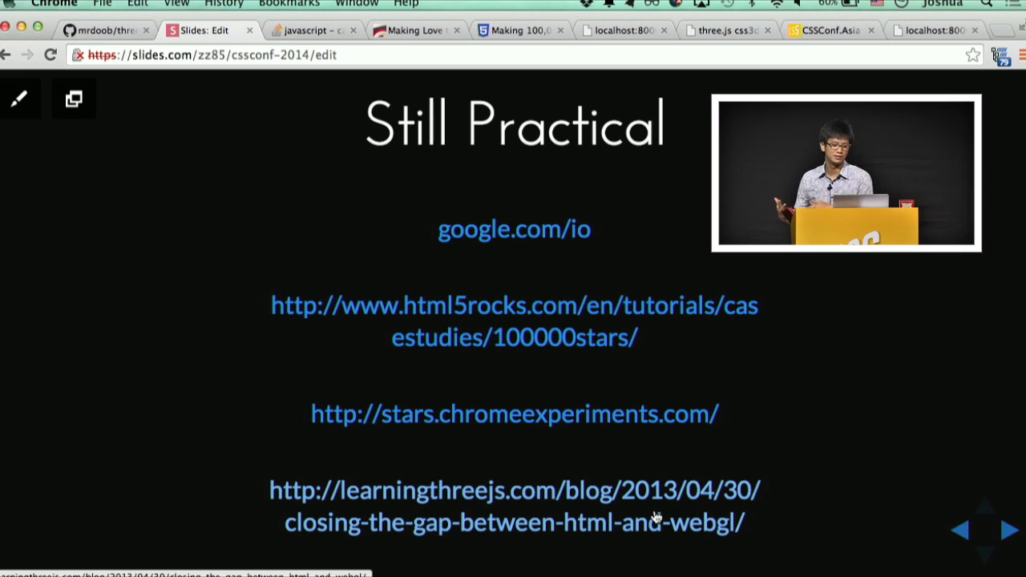
{"action": "mouse_move", "coordinate": [873, 452]}
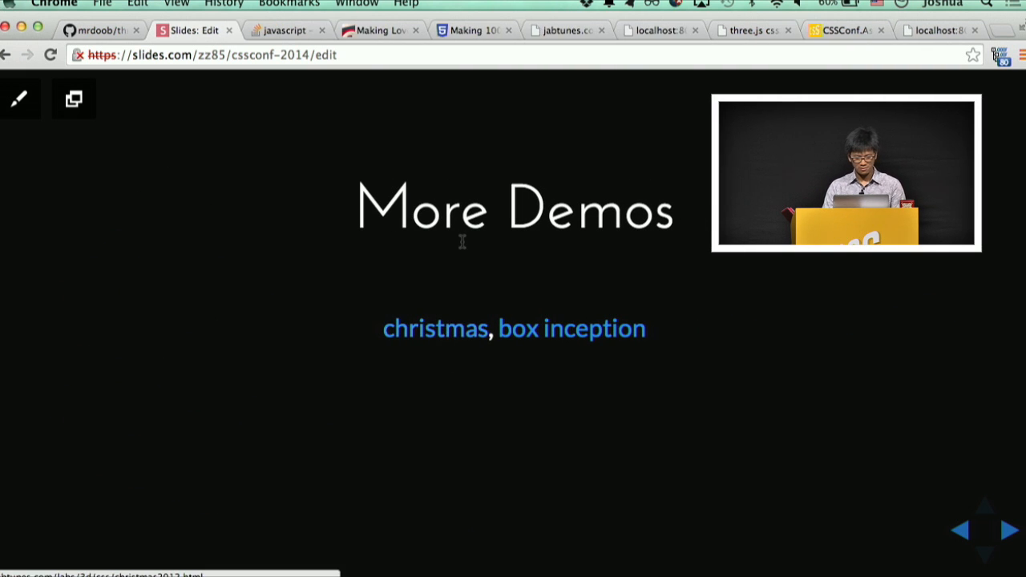
Step: Show the Making 100,000 Stars case study tab, then return to the Closing Thoughts slide
{"action": "left_click", "coordinate": [376, 29]}
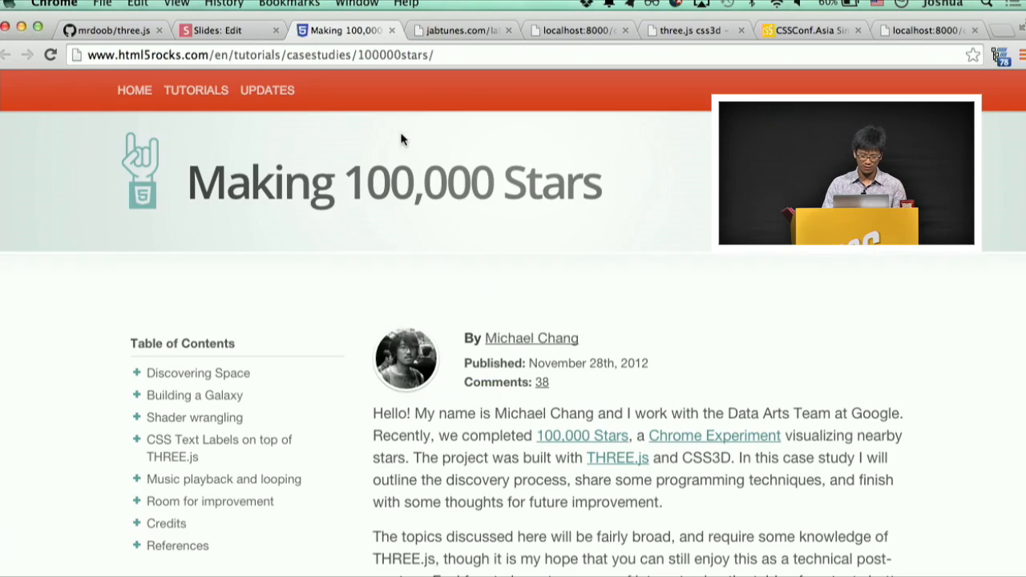
{"action": "left_click", "coordinate": [462, 29]}
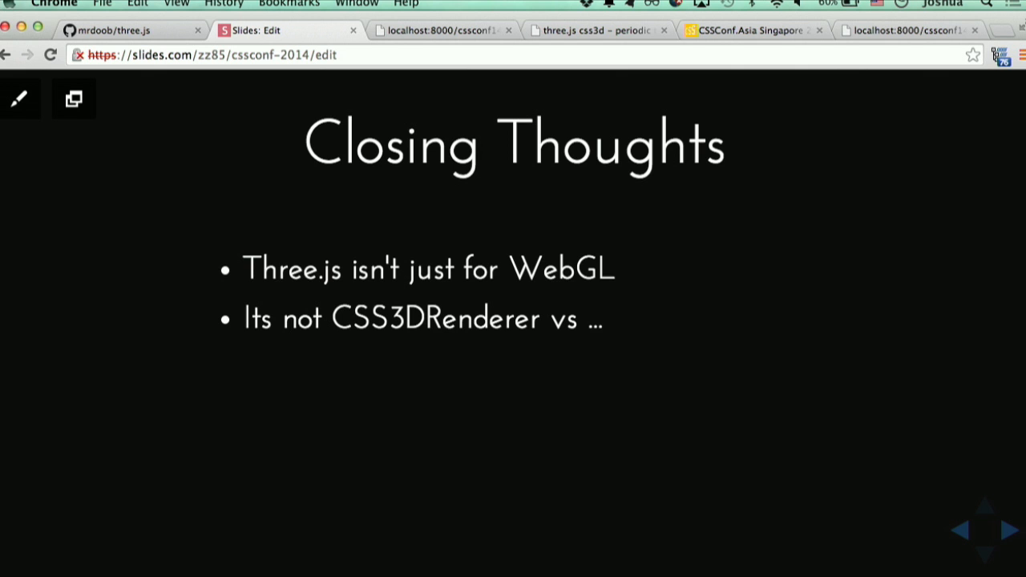
Step: Reveal the Closing Thoughts points and advance to the final Thank you! slide
{"action": "type", "text": "Often ideas aren't restricted to plateforms"}
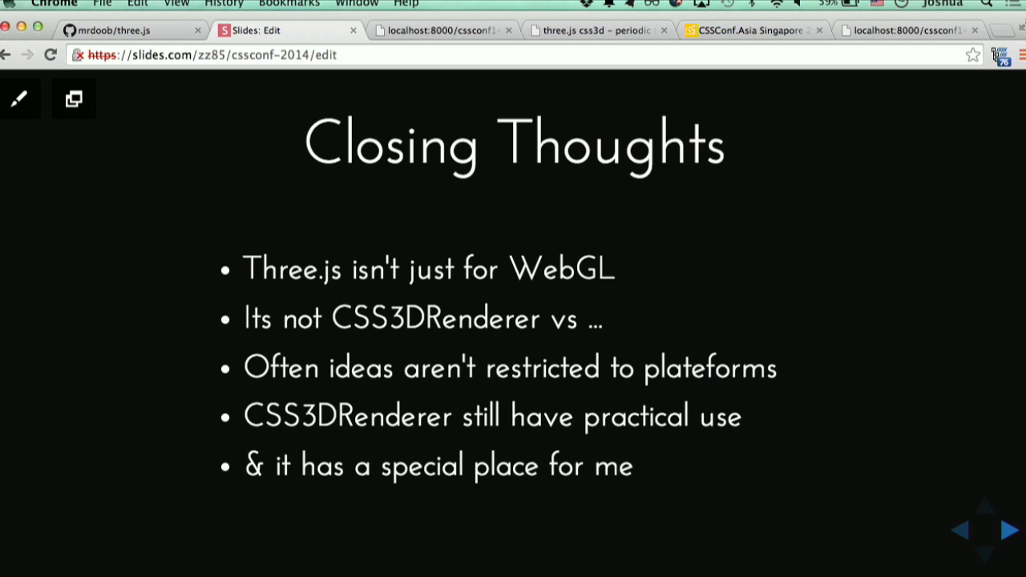
{"action": "left_click", "coordinate": [1010, 529]}
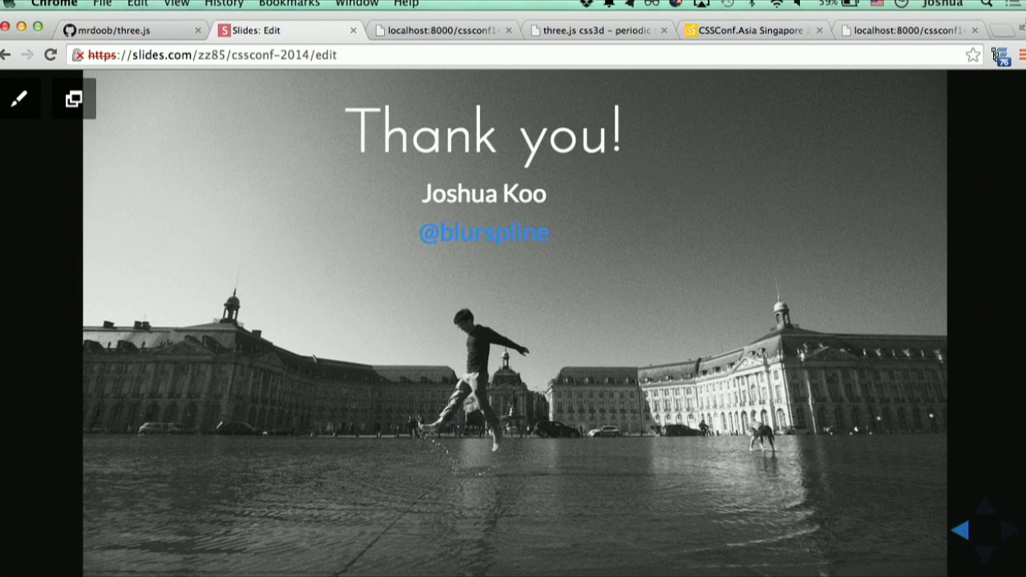